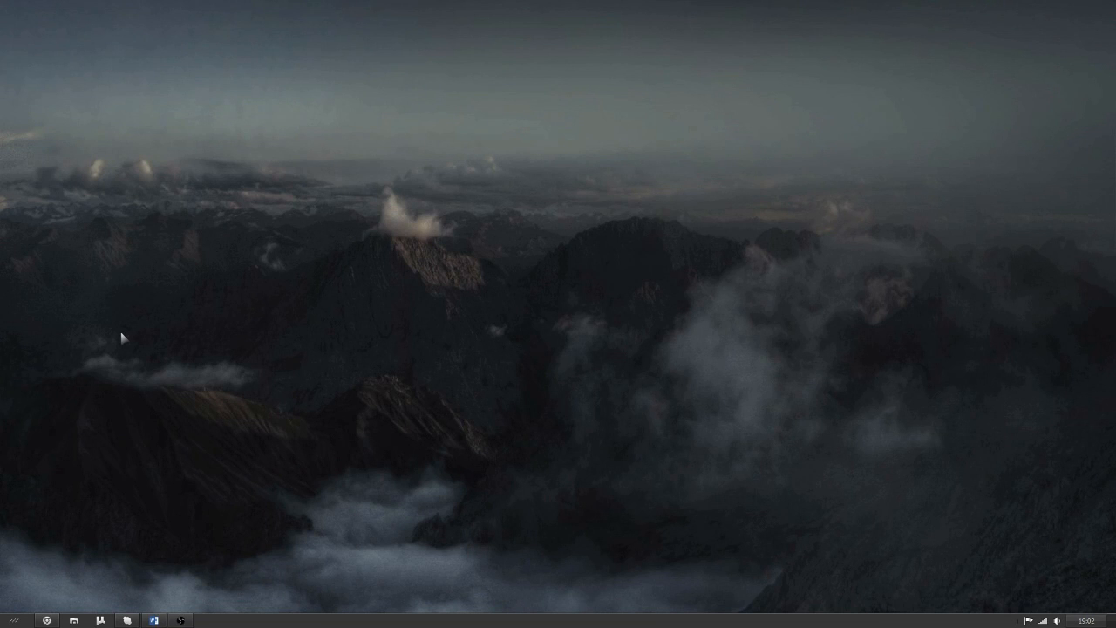
{"action": "mouse_move", "coordinate": [62, 338]}
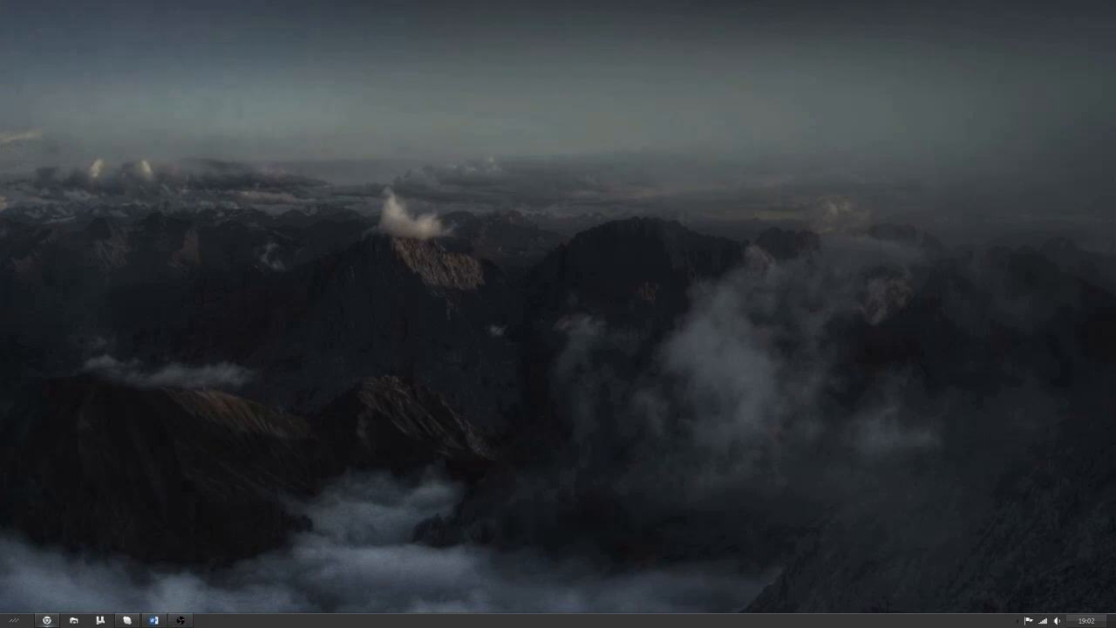
- Hide Layer 1's white background in Photoshop and dismiss the move-tool warning
{"action": "left_click", "coordinate": [207, 619]}
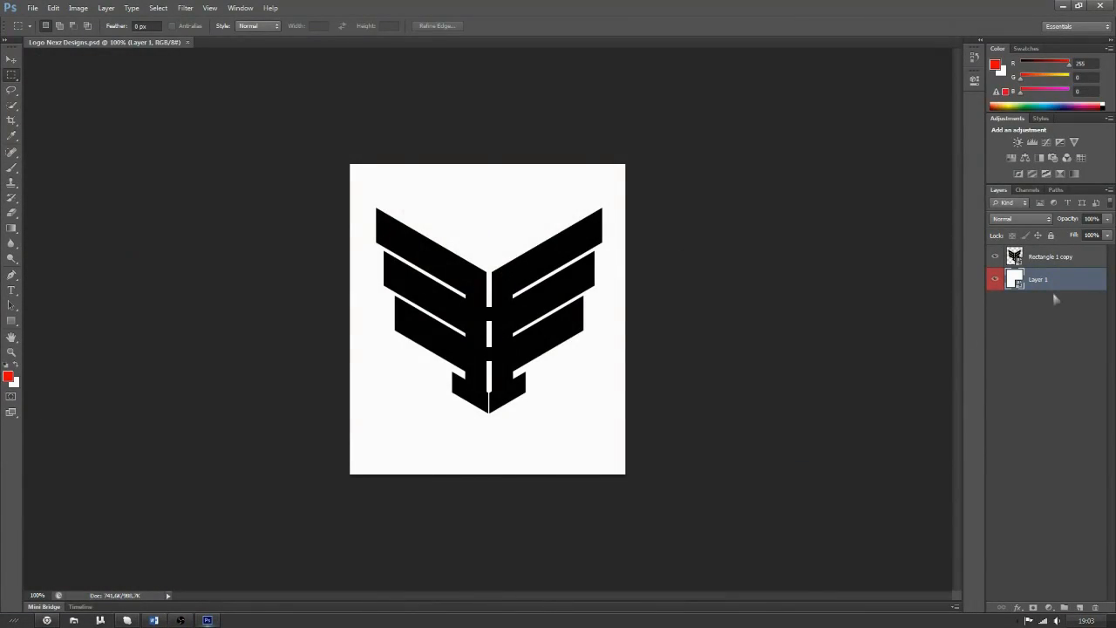
{"action": "left_click", "coordinate": [995, 279]}
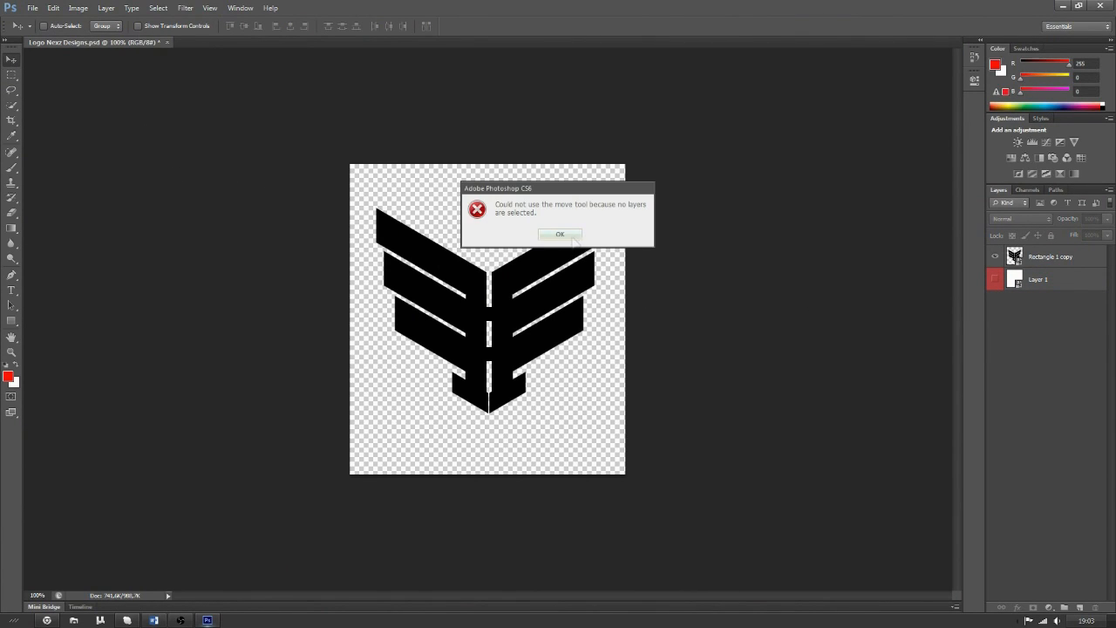
{"action": "left_click", "coordinate": [560, 234]}
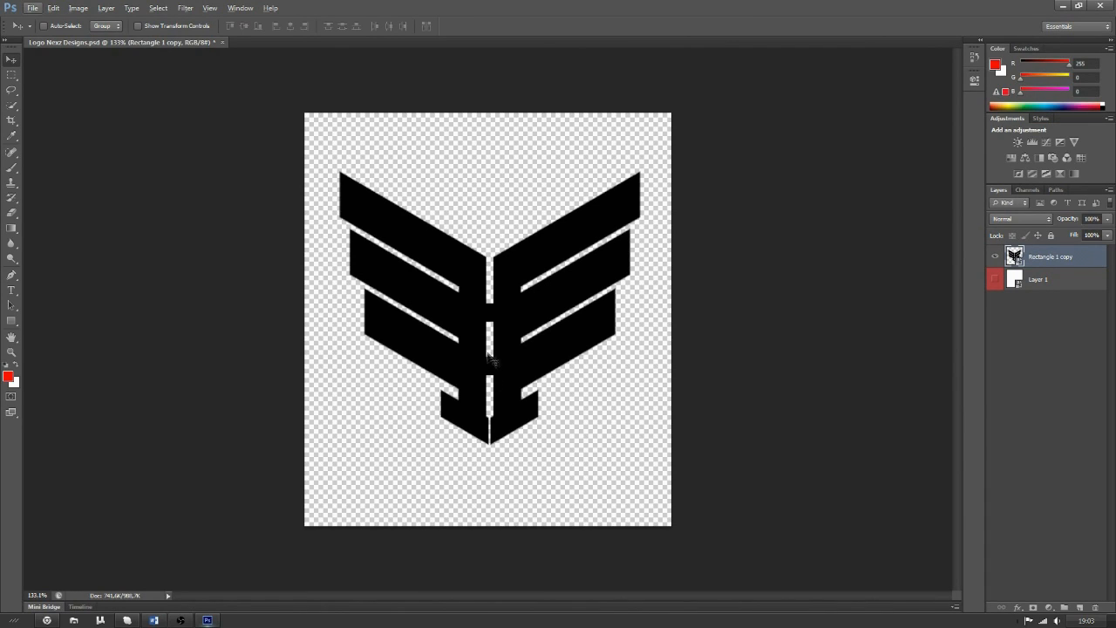
{"action": "mouse_move", "coordinate": [497, 327]}
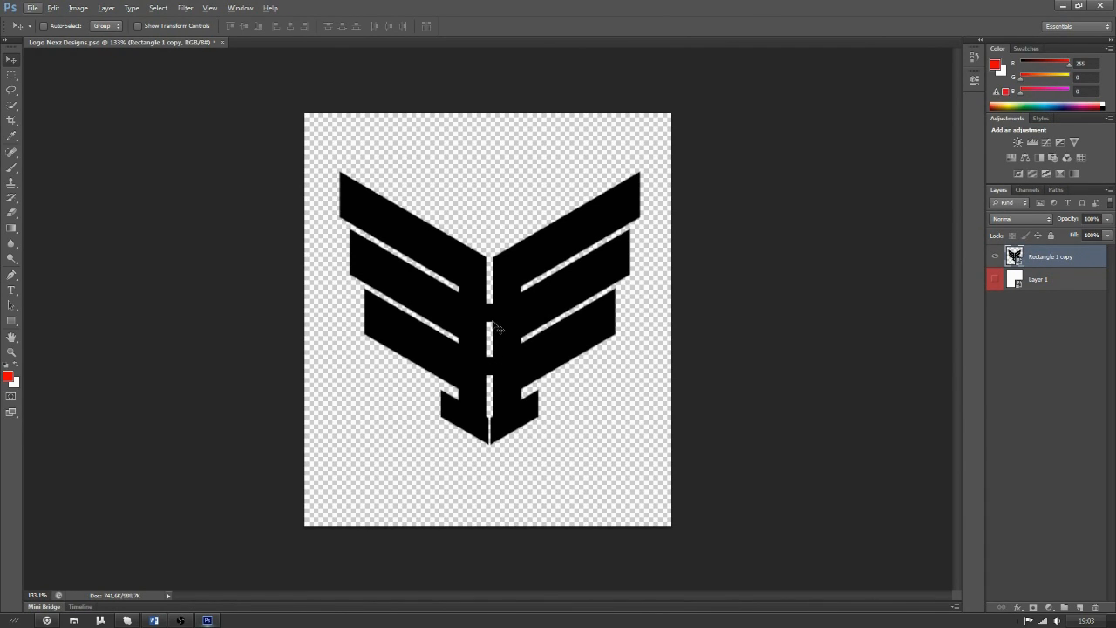
{"action": "mouse_move", "coordinate": [499, 338]}
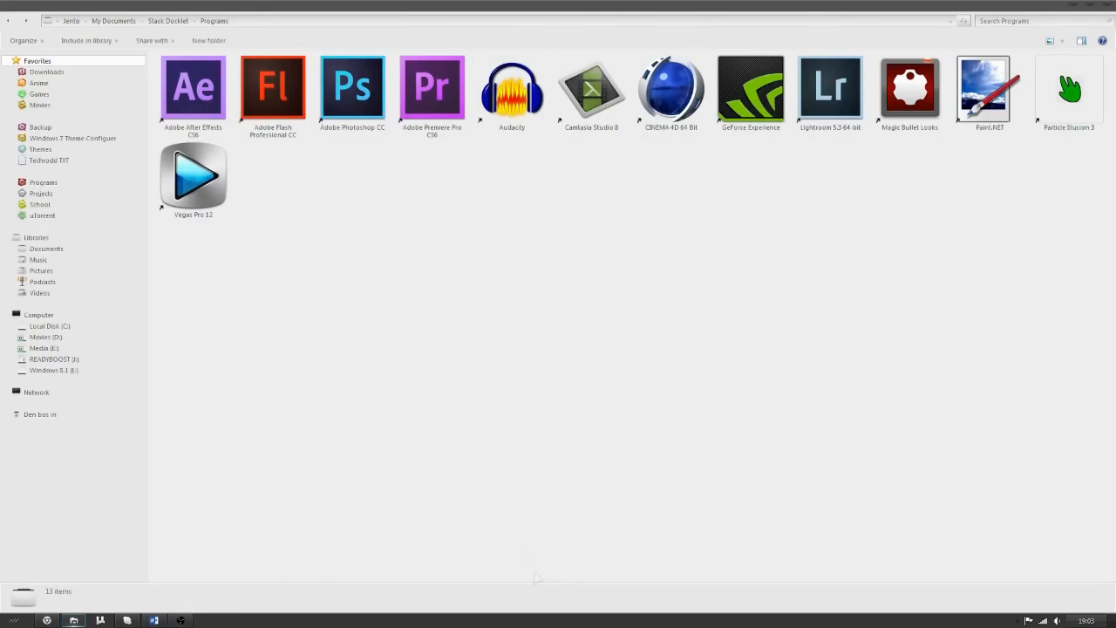
- Launch the Adobe After Effects CS6 shortcut from the Programs folder
{"action": "left_click", "coordinate": [193, 87]}
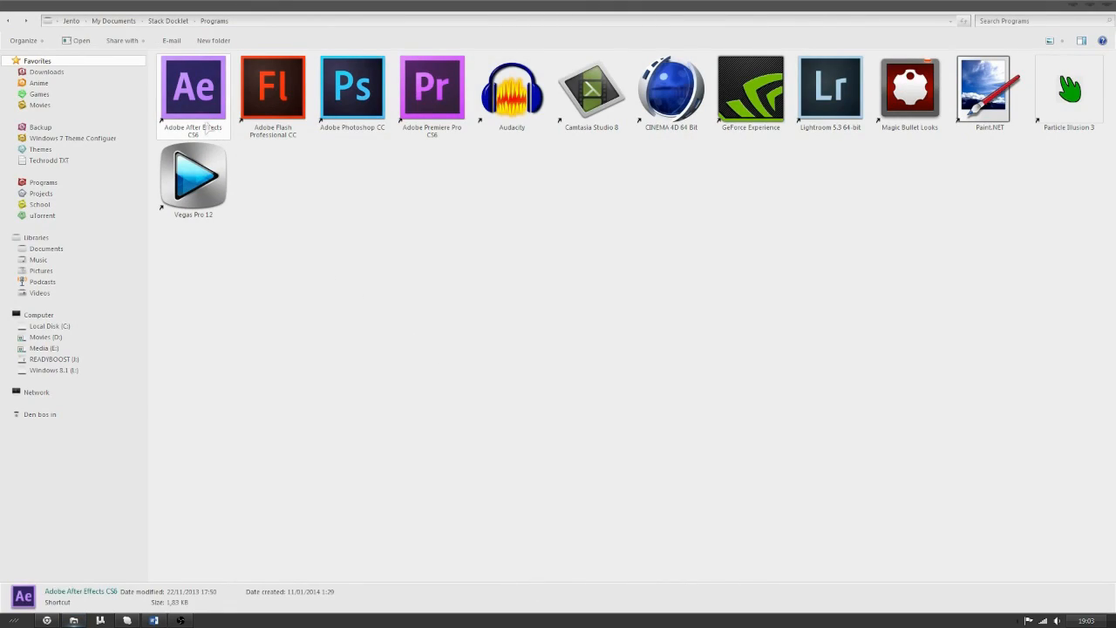
{"action": "double_click", "coordinate": [193, 86]}
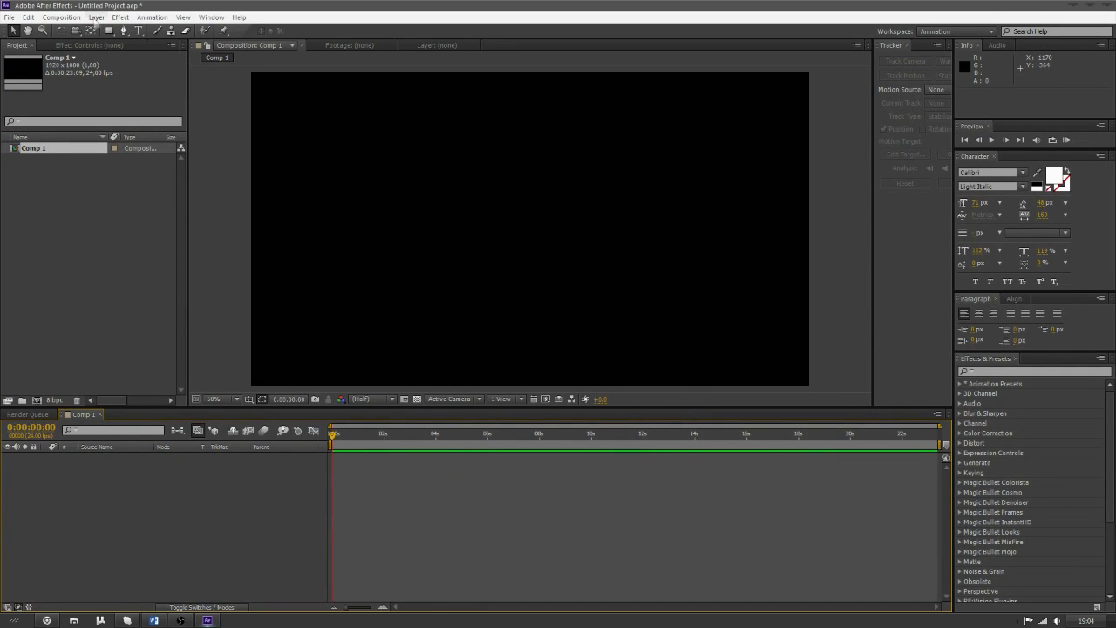
- Add a black solid layer, Black Solid 1, to Comp 1 via Layer > New > Solid
{"action": "left_click", "coordinate": [97, 16]}
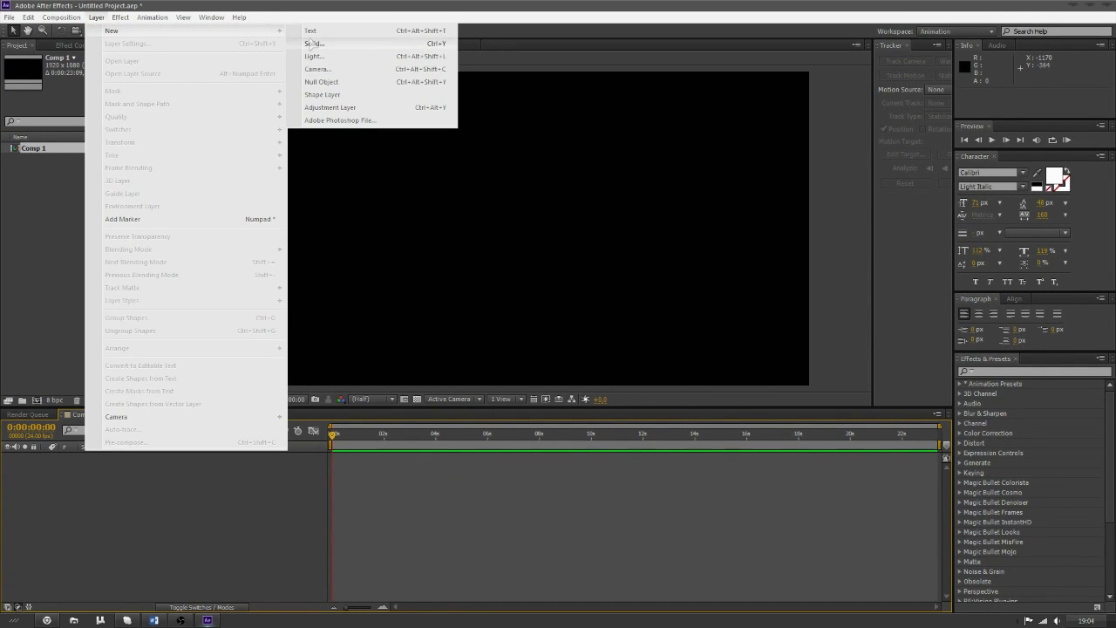
{"action": "left_click", "coordinate": [314, 44]}
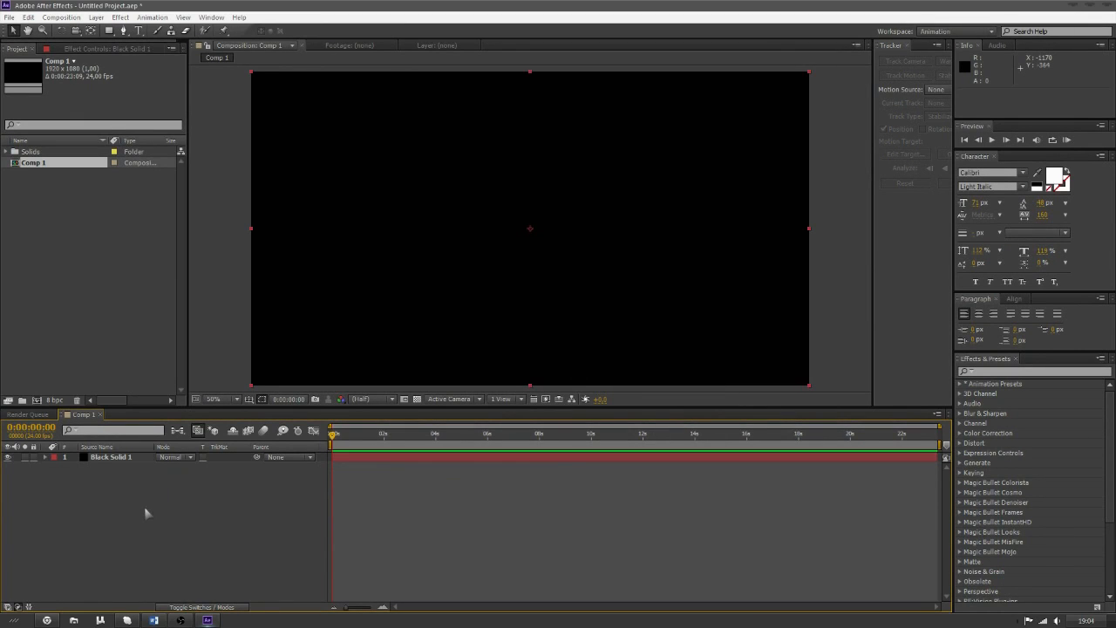
{"action": "left_click", "coordinate": [383, 433]}
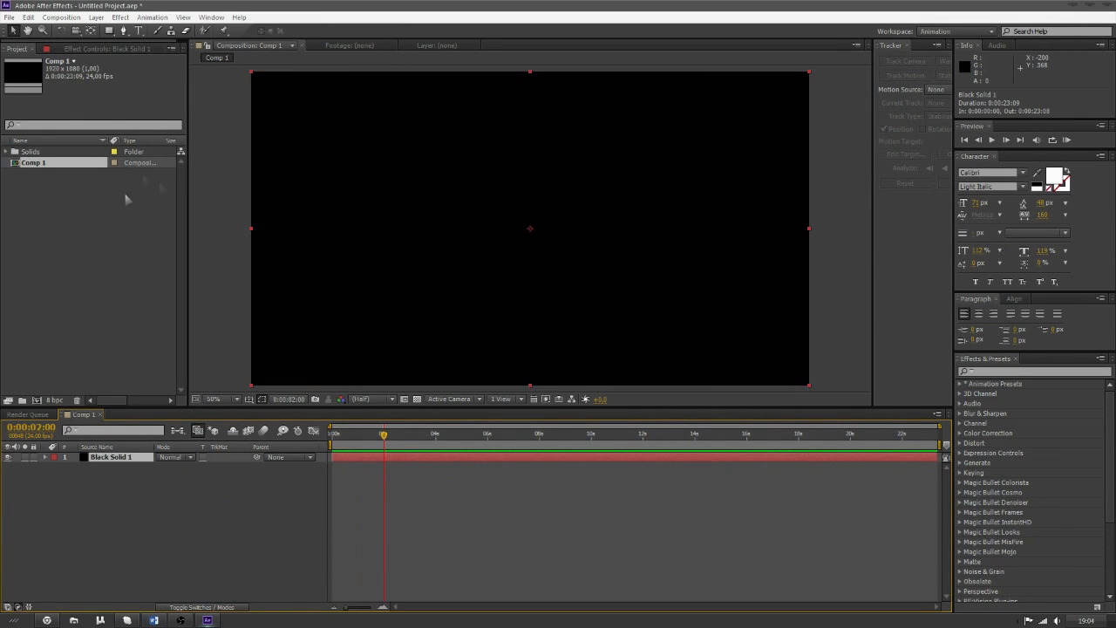
{"action": "left_click", "coordinate": [121, 17]}
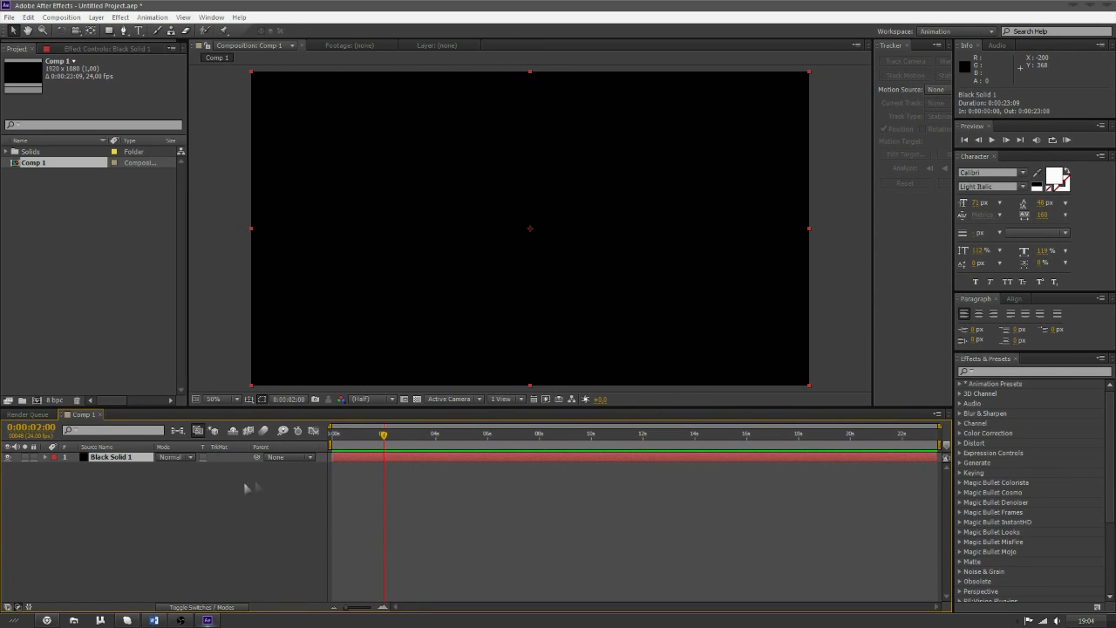
{"action": "mouse_move", "coordinate": [102, 314]}
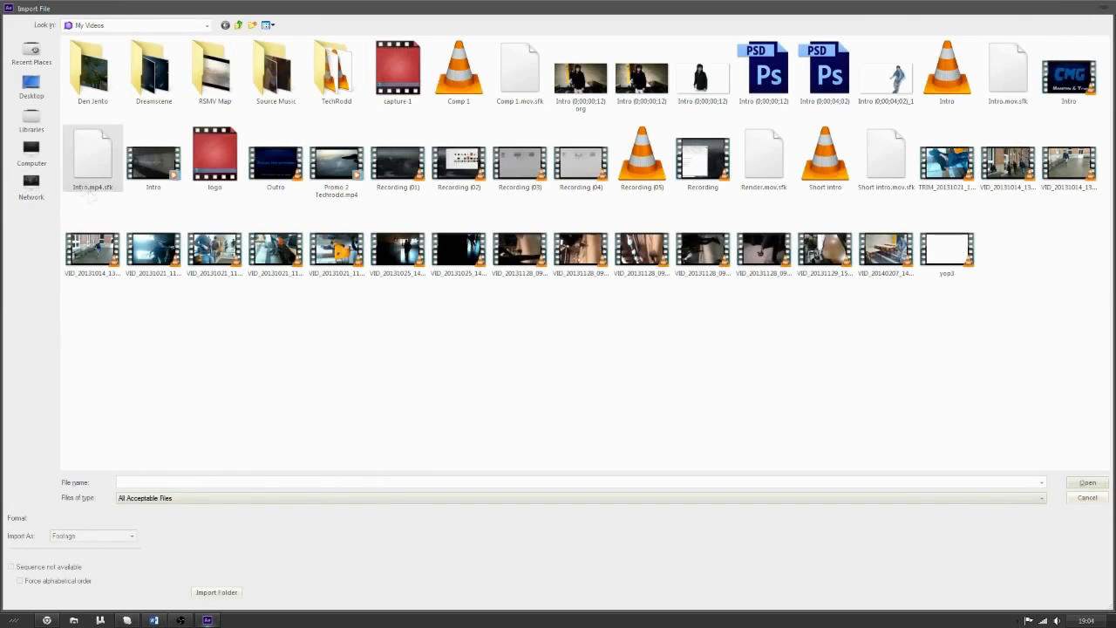
- Import Logo Nexz Designs.psd as a composition retaining layer sizes
{"action": "left_click", "coordinate": [31, 121]}
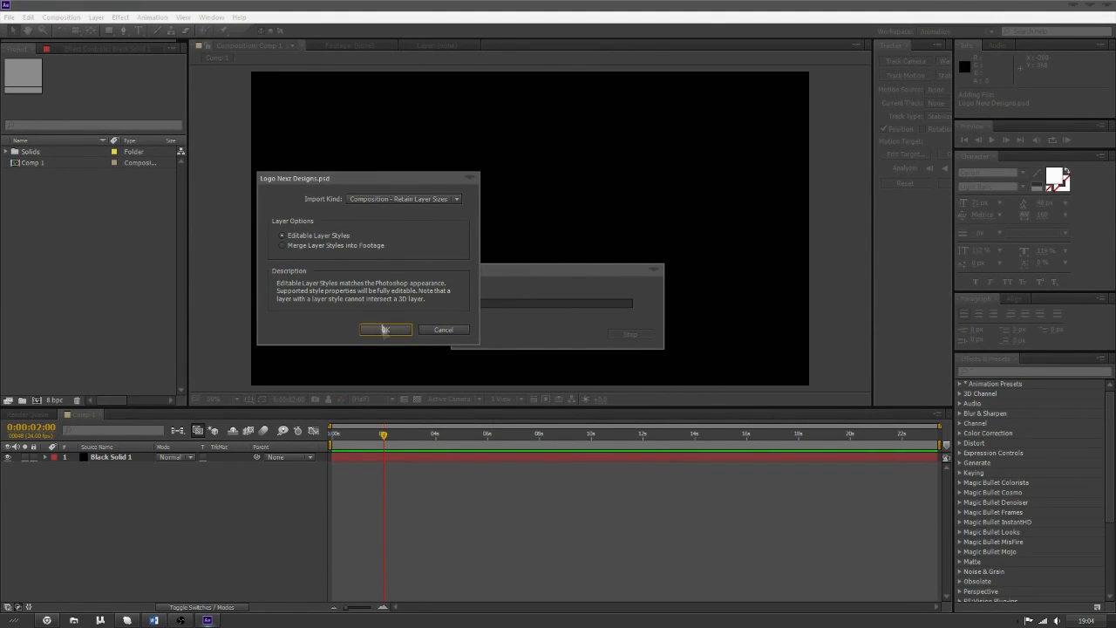
{"action": "left_click", "coordinate": [385, 330]}
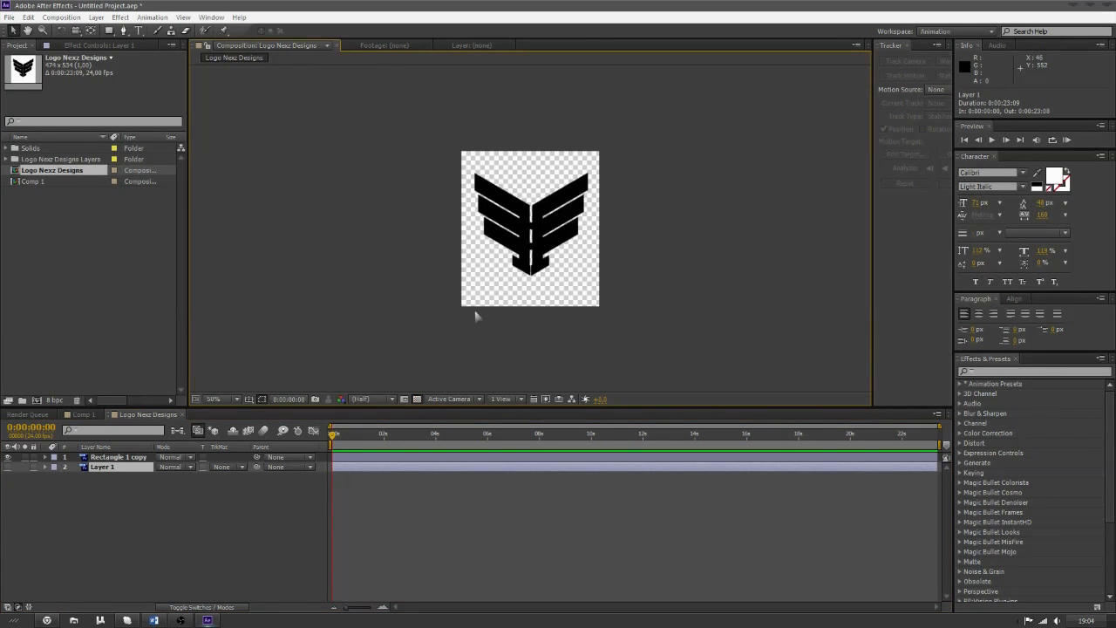
- Open the Logo Nexz Designs composition showing Rectangle 1 copy and Layer 1
{"action": "left_click", "coordinate": [214, 398]}
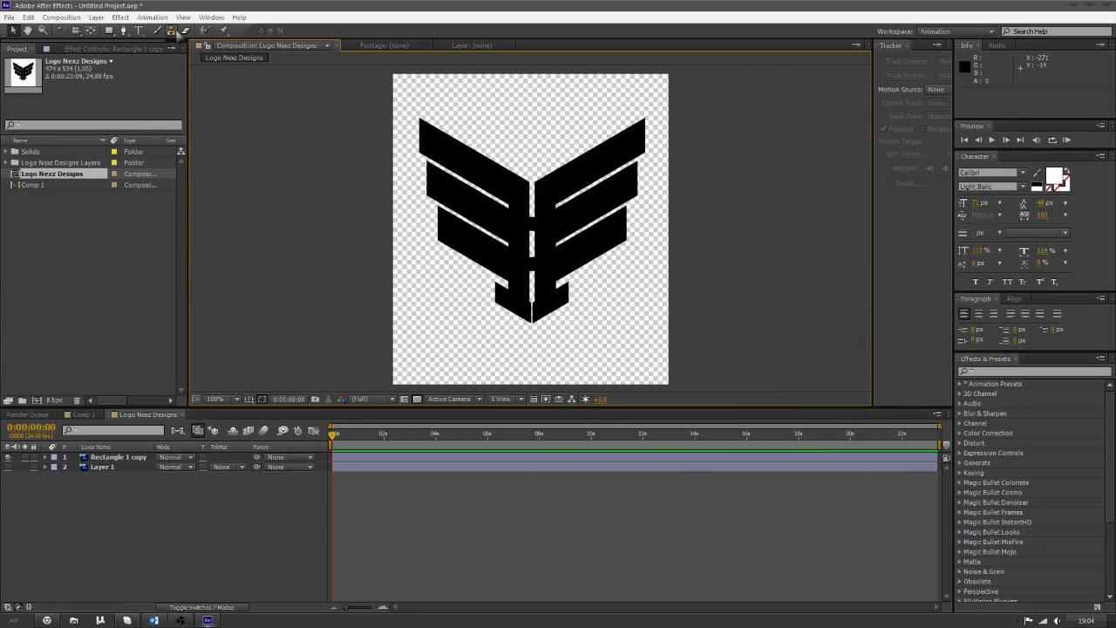
{"action": "left_click", "coordinate": [171, 31]}
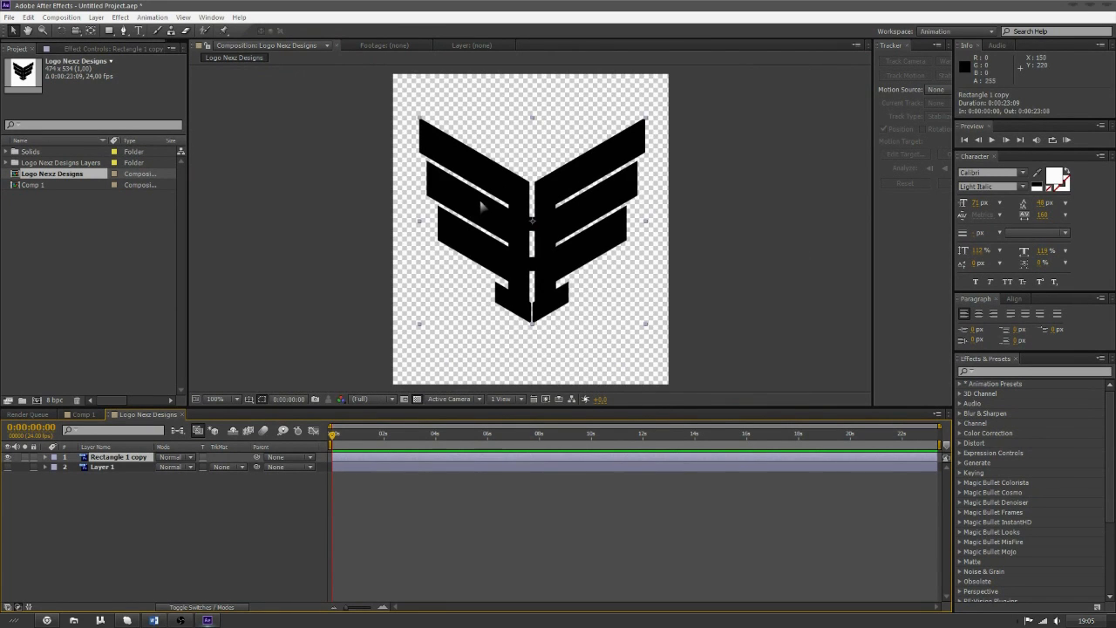
{"action": "mouse_move", "coordinate": [340, 355]}
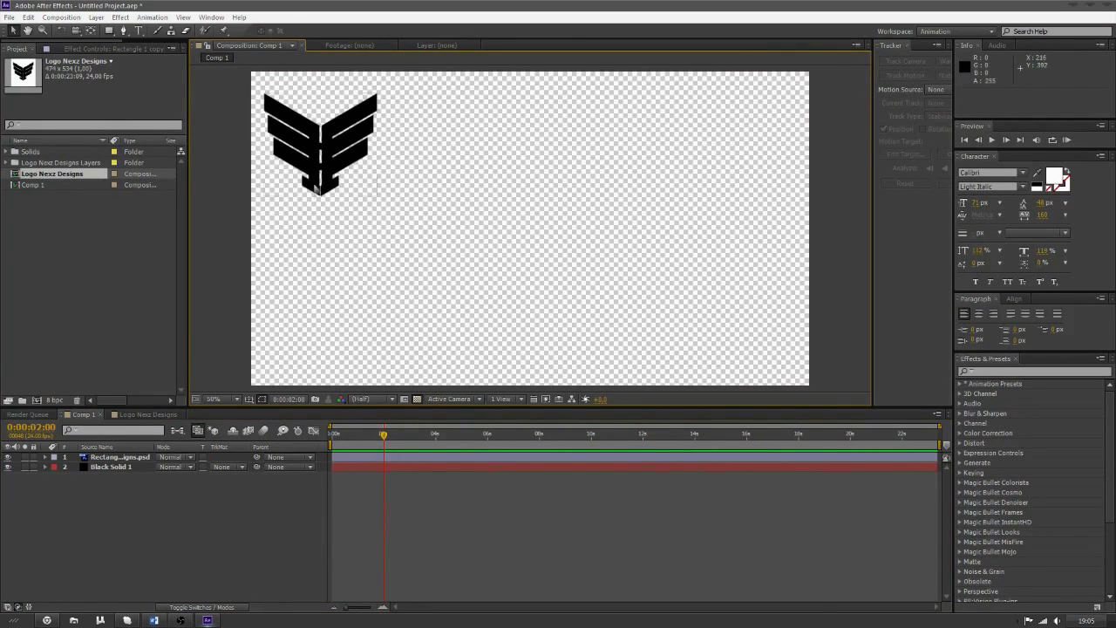
- Drag the logo from the top-left corner to the middle of Comp 1
{"action": "left_click_drag", "start_coordinate": [320, 141], "coordinate": [522, 225]}
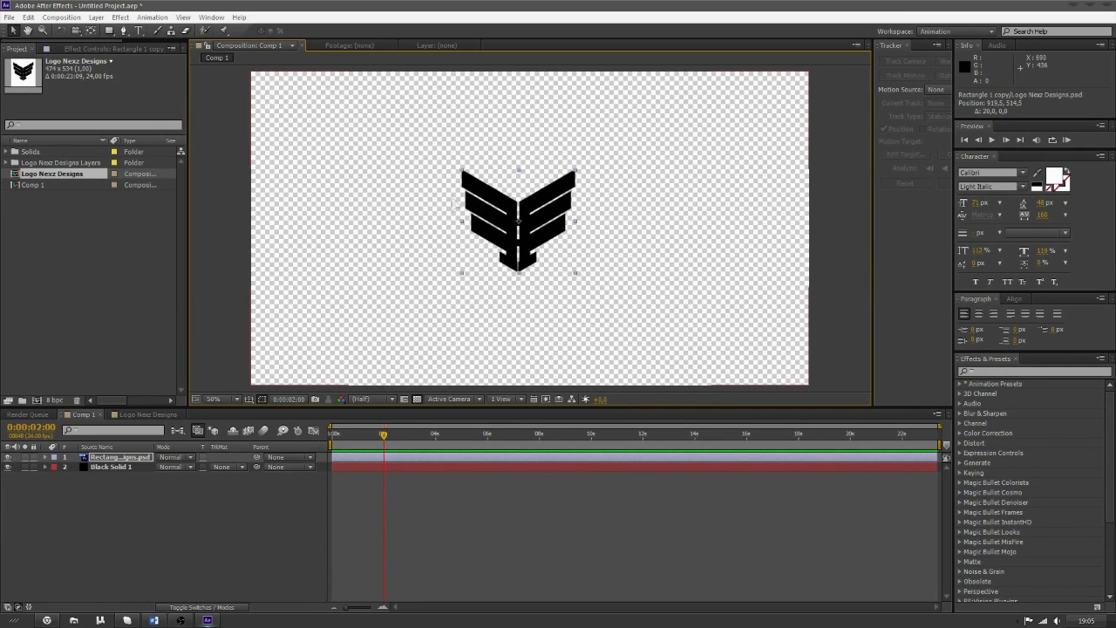
- Show the Align panel and centre the logo horizontally and vertically in Comp 1
{"action": "left_click", "coordinate": [211, 16]}
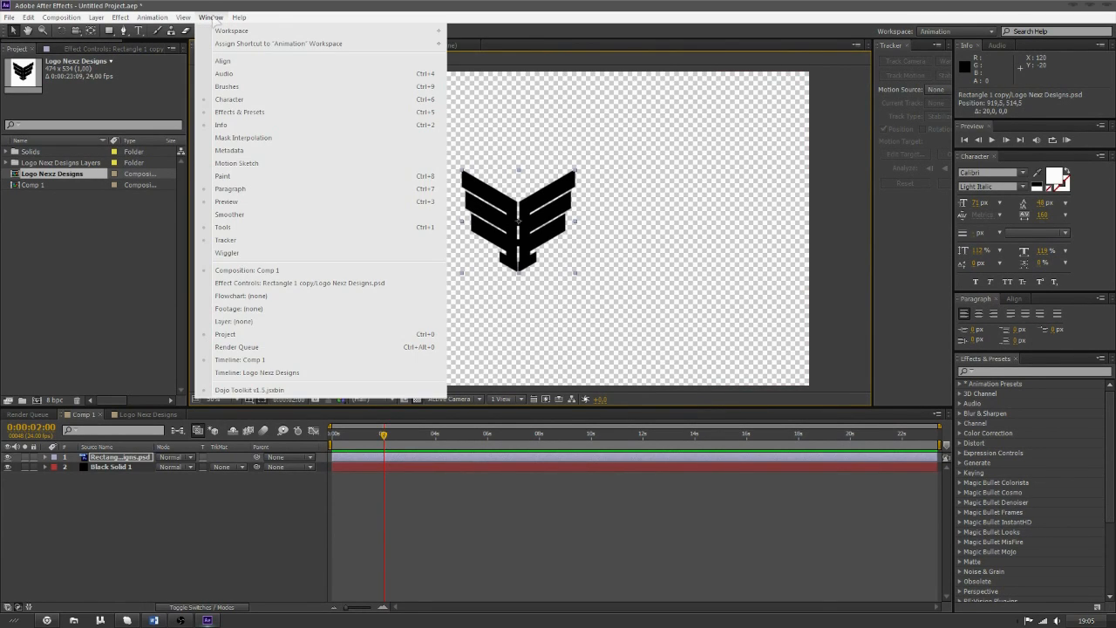
{"action": "mouse_move", "coordinate": [223, 60]}
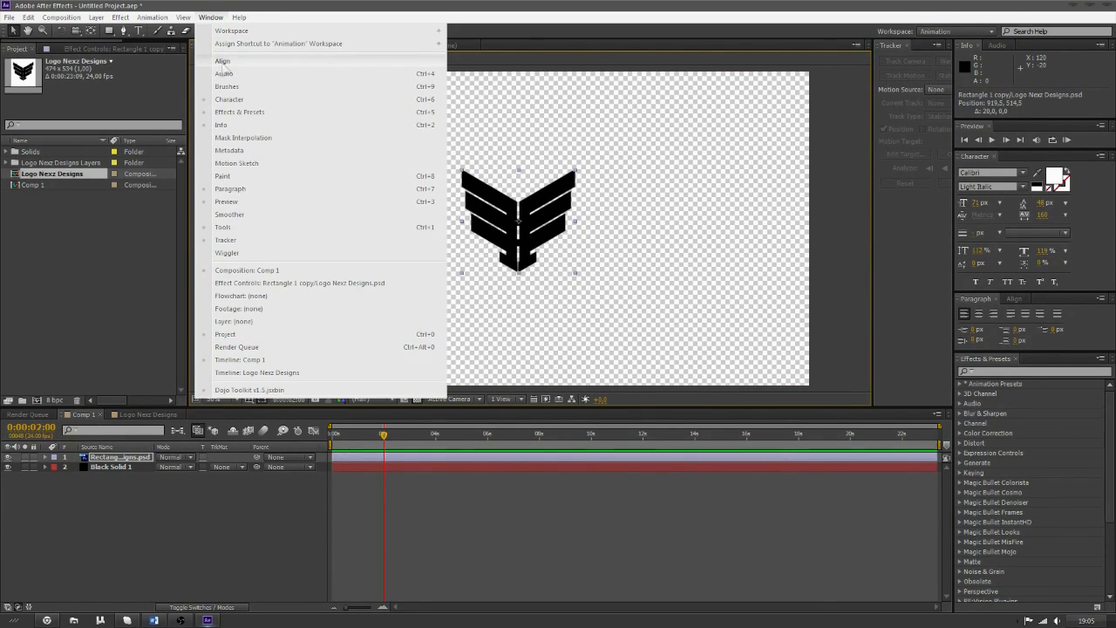
{"action": "left_click", "coordinate": [223, 61]}
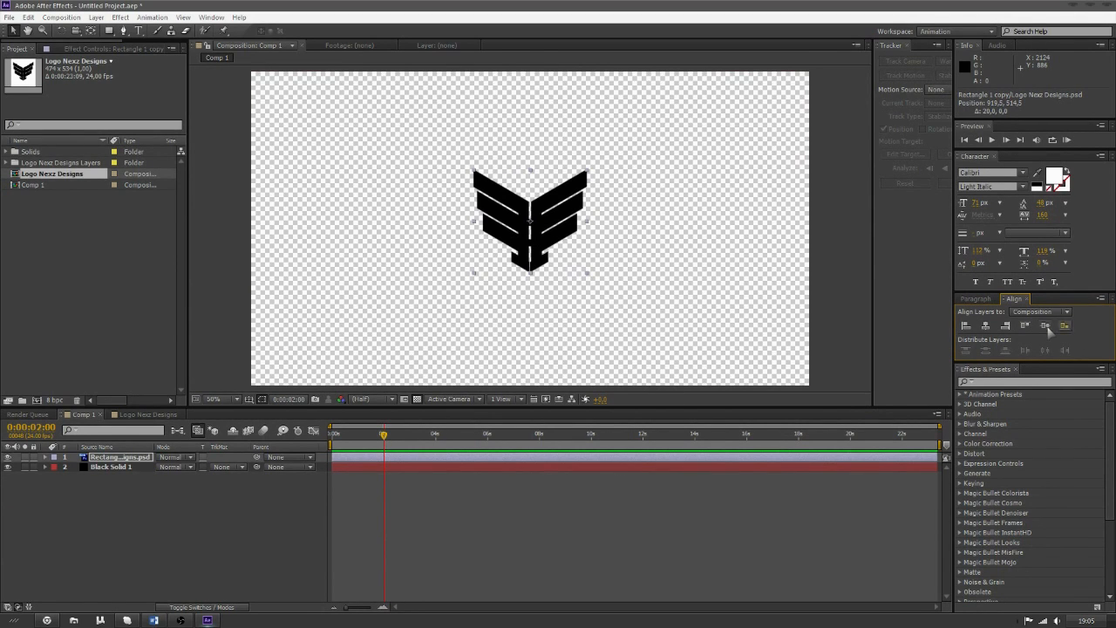
{"action": "left_click", "coordinate": [1044, 325]}
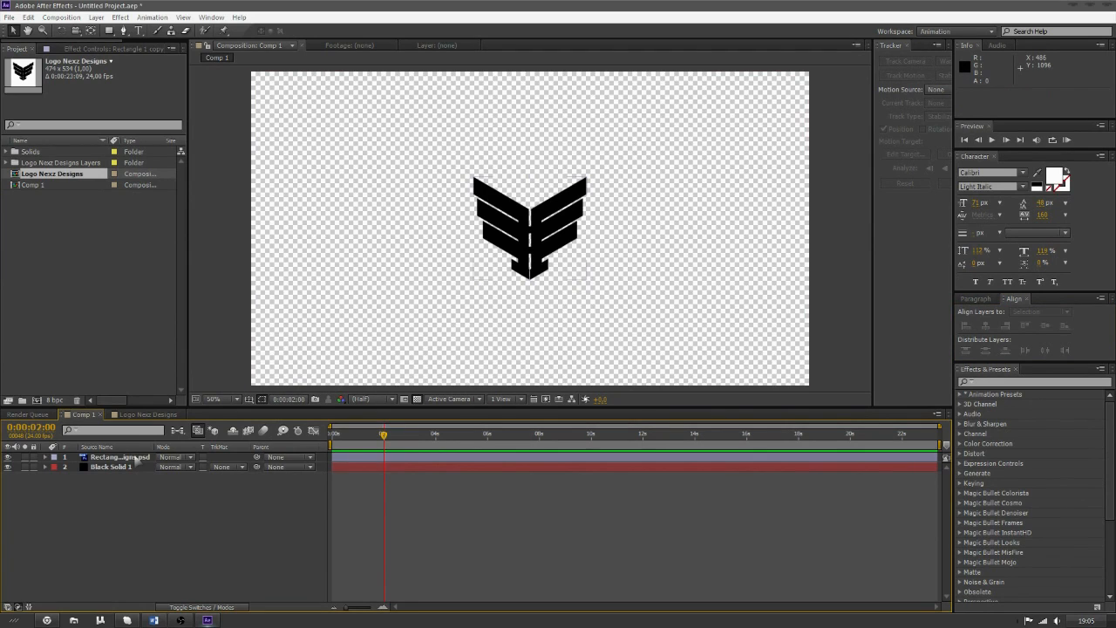
- Zoom the composition view in on the logo and back out, then open the Layer menu
{"action": "left_click", "coordinate": [120, 457]}
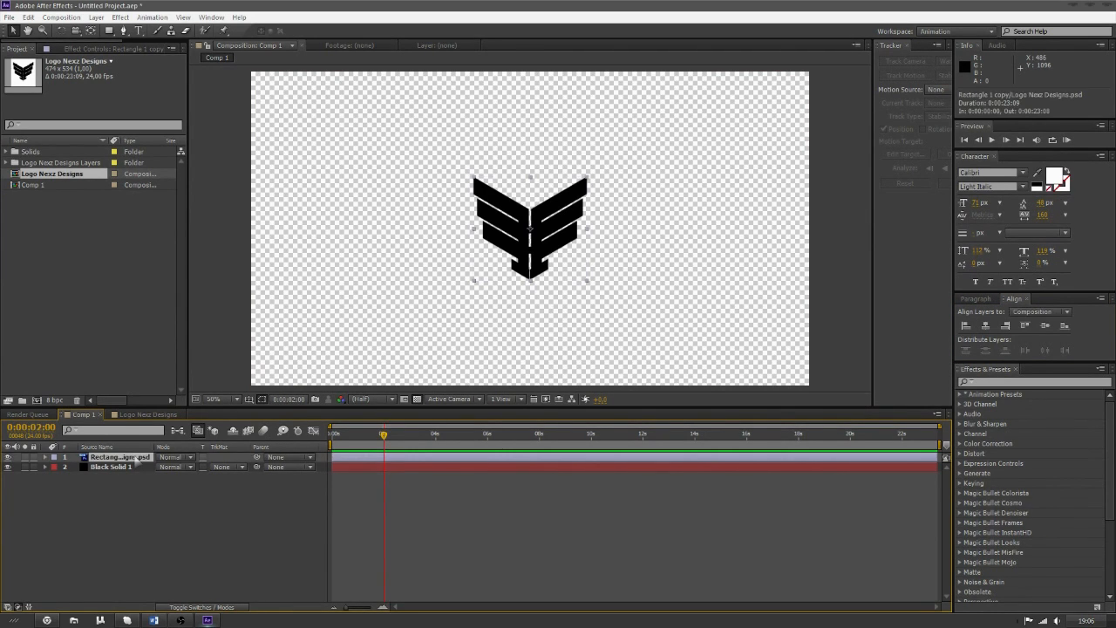
{"action": "left_click", "coordinate": [110, 467]}
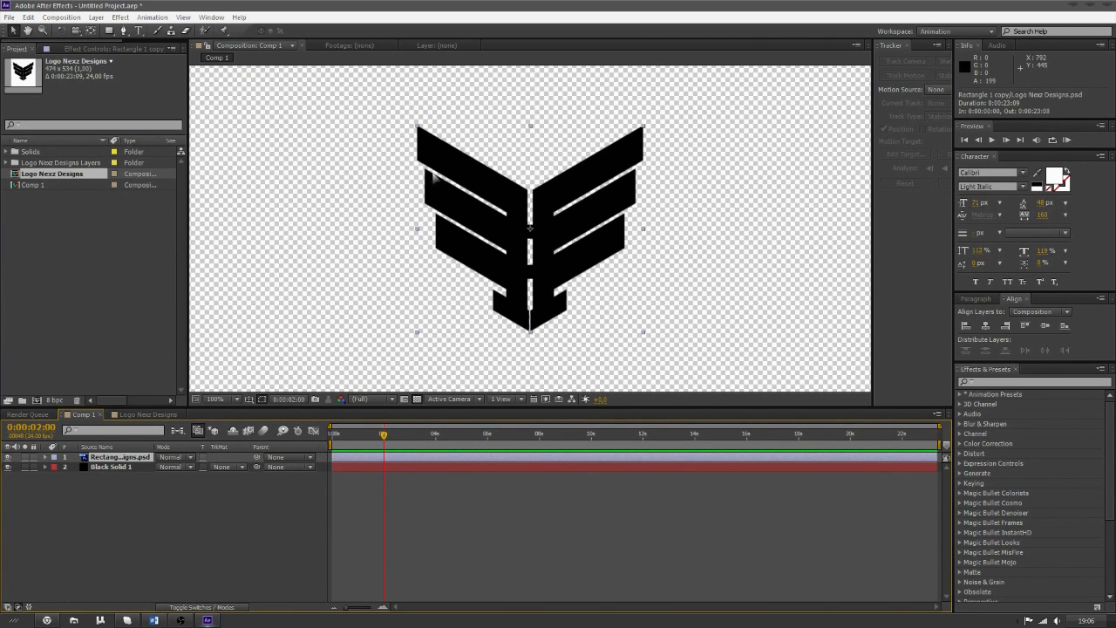
{"action": "left_click", "coordinate": [215, 400]}
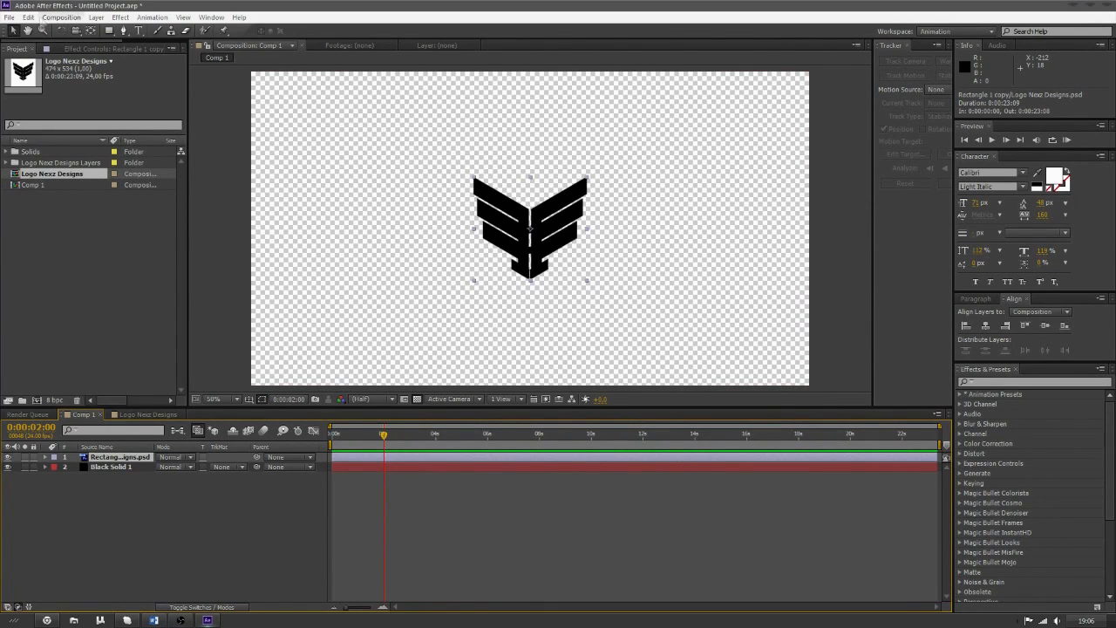
{"action": "left_click", "coordinate": [96, 17]}
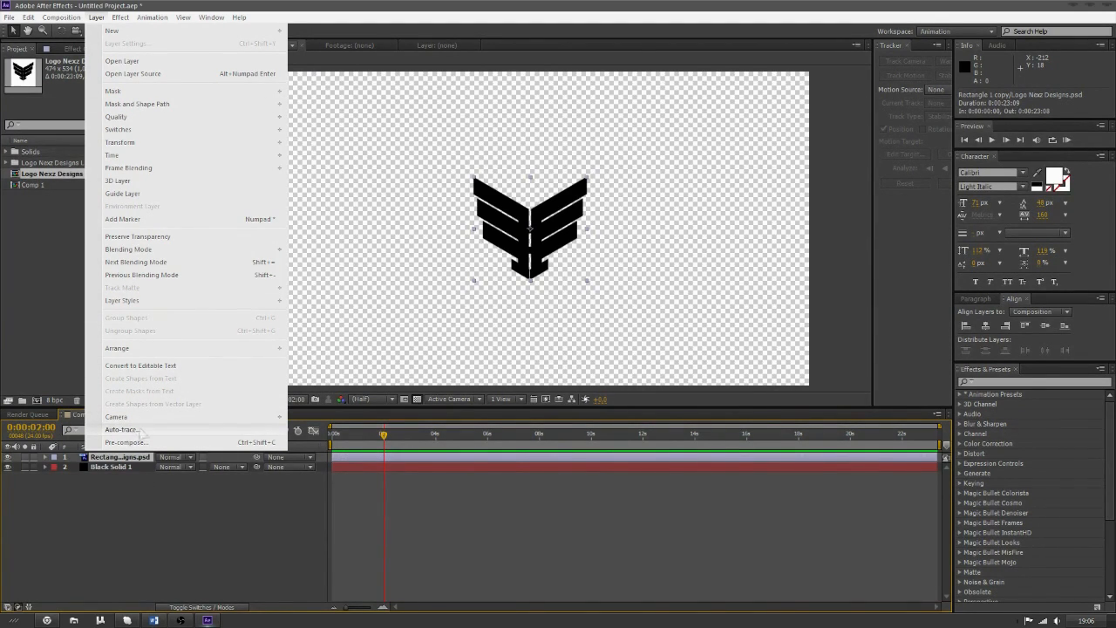
{"action": "left_click", "coordinate": [121, 429]}
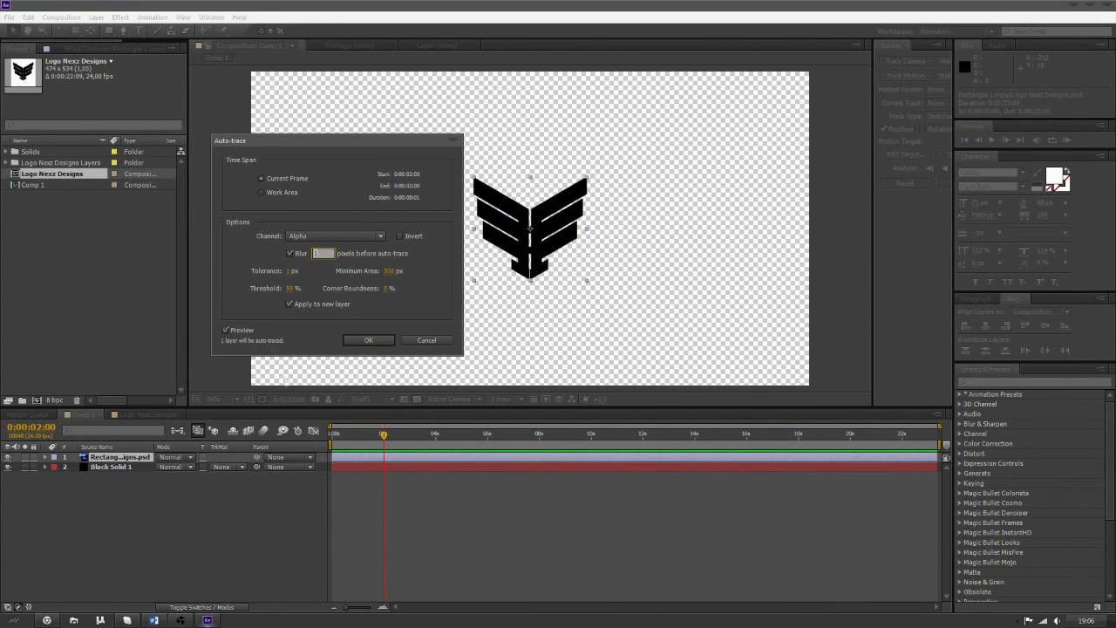
{"action": "mouse_move", "coordinate": [345, 142]}
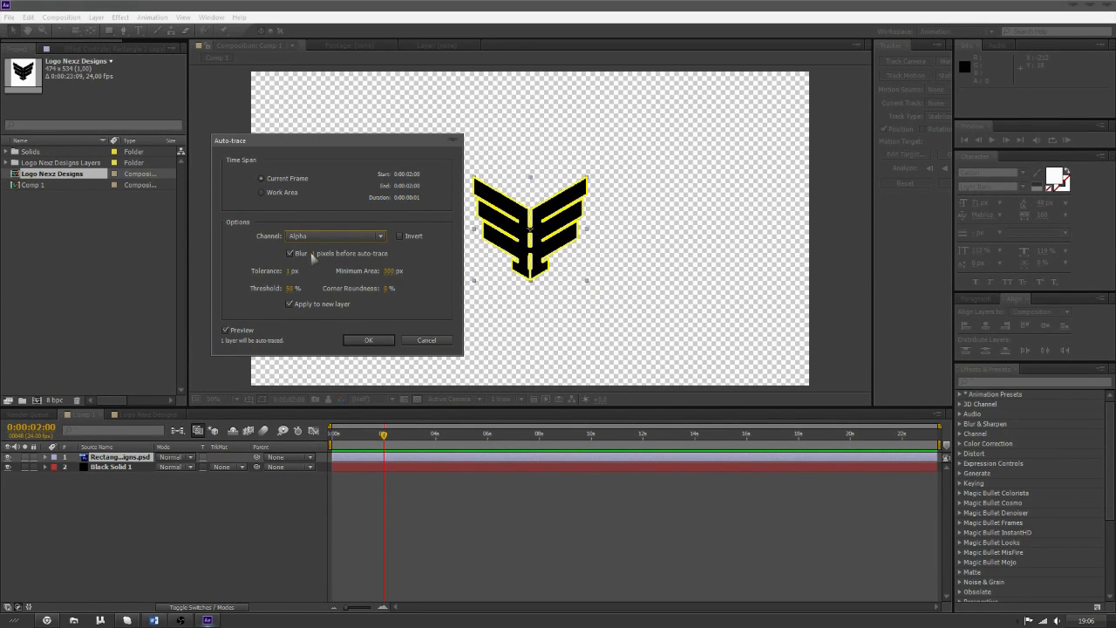
{"action": "left_click", "coordinate": [321, 253]}
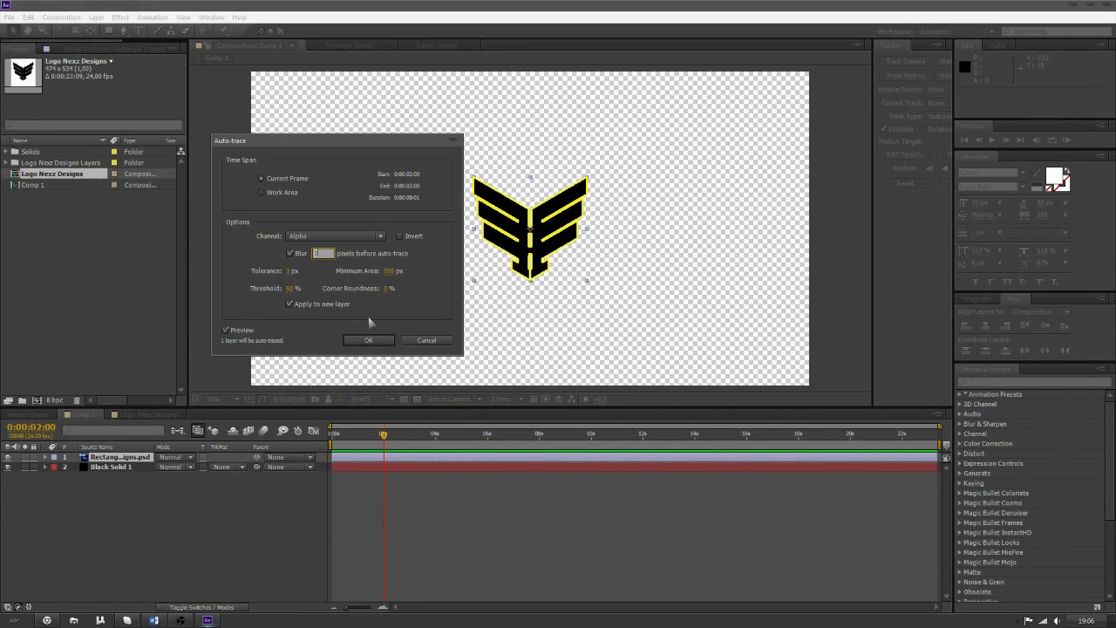
{"action": "left_click", "coordinate": [368, 340]}
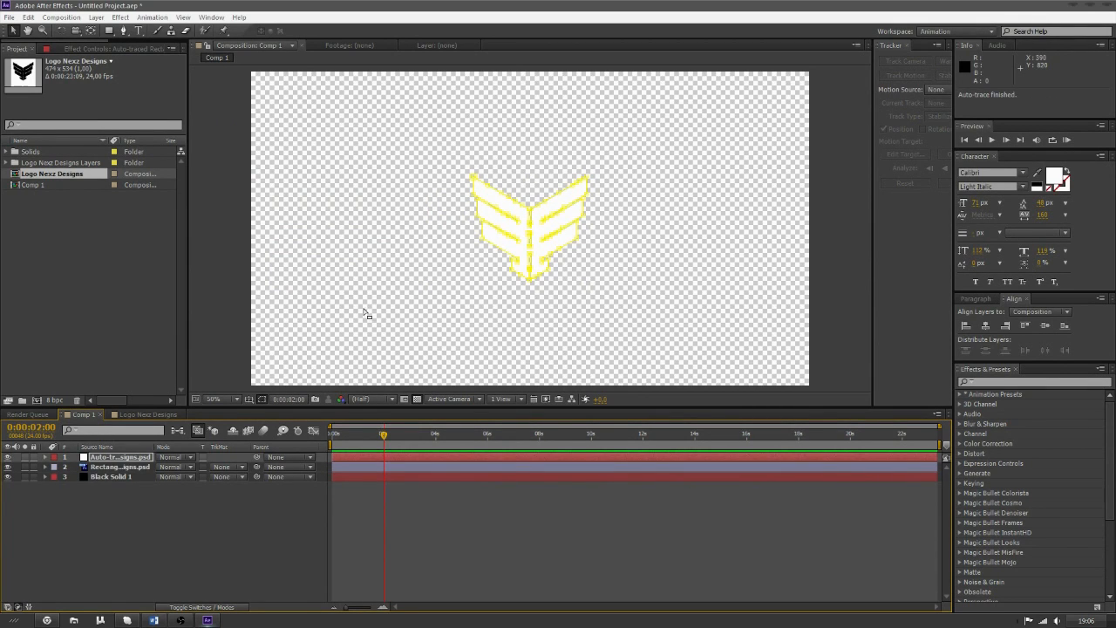
{"action": "left_click", "coordinate": [96, 16]}
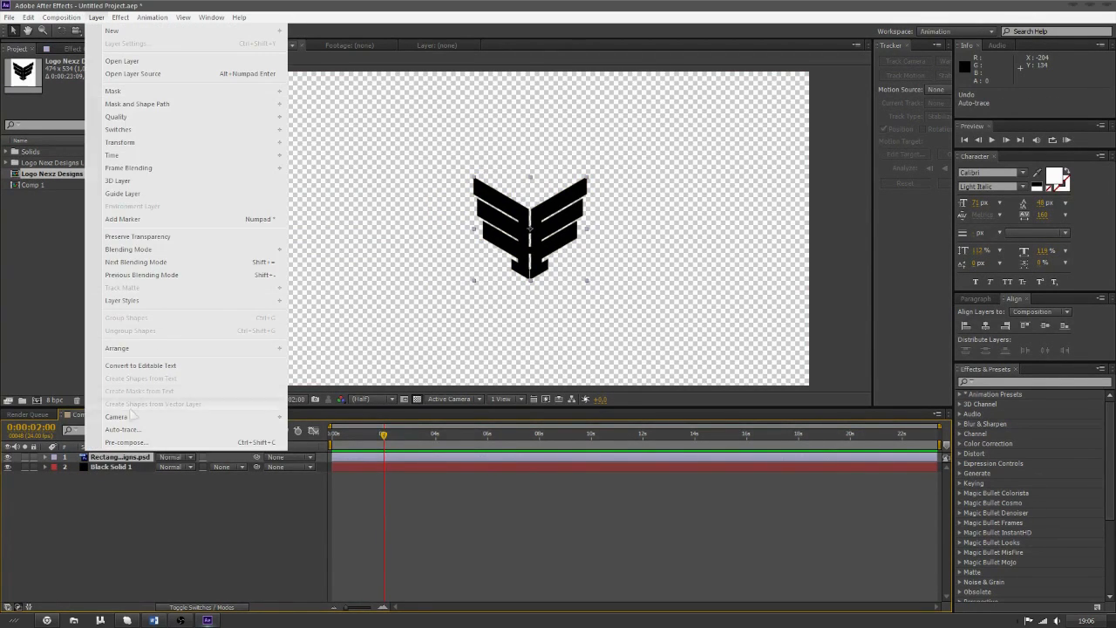
{"action": "left_click", "coordinate": [123, 429]}
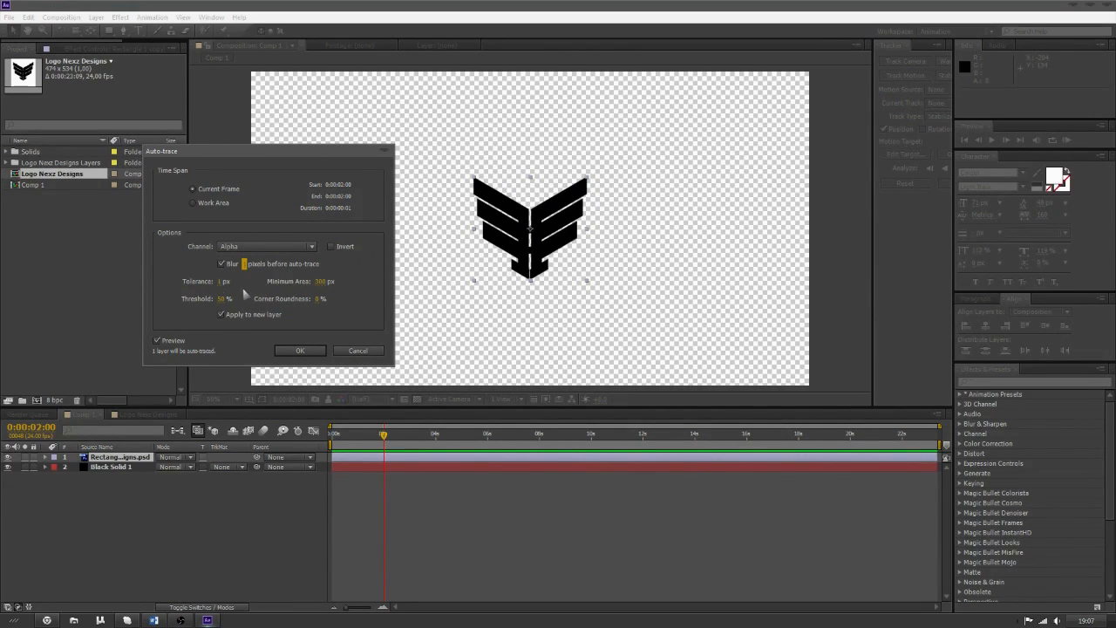
{"action": "left_click", "coordinate": [223, 281]}
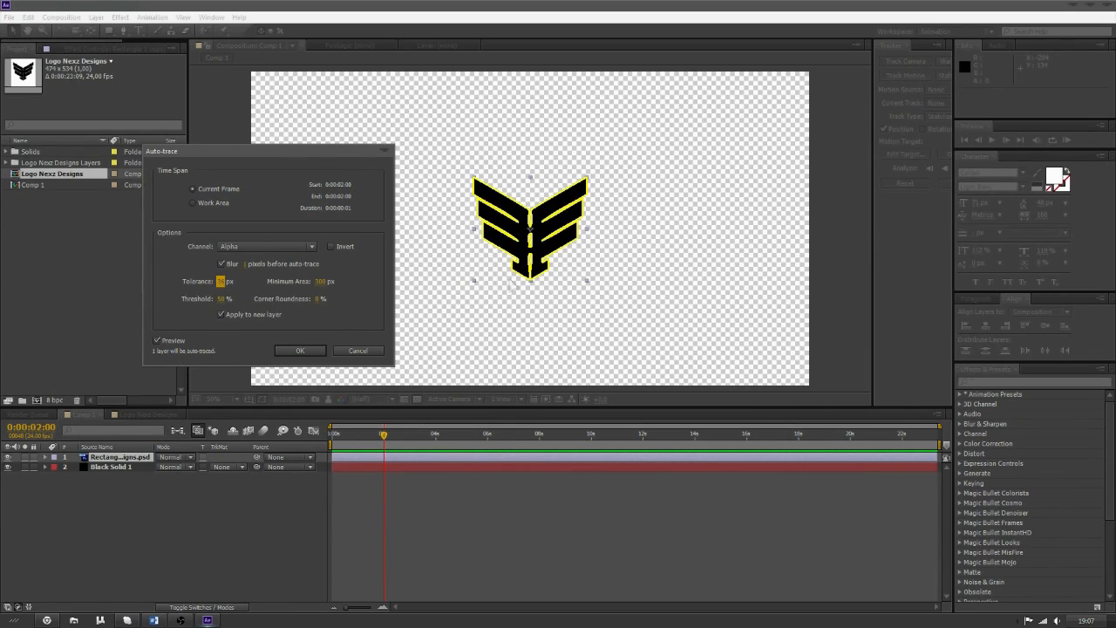
{"action": "mouse_move", "coordinate": [515, 288]}
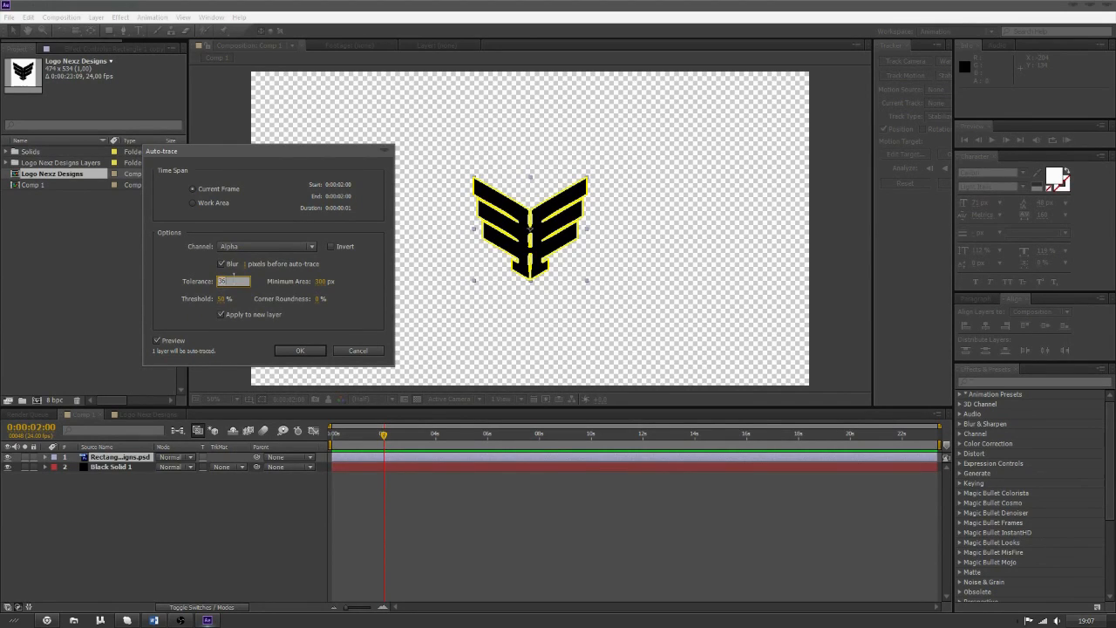
{"action": "left_click", "coordinate": [300, 350]}
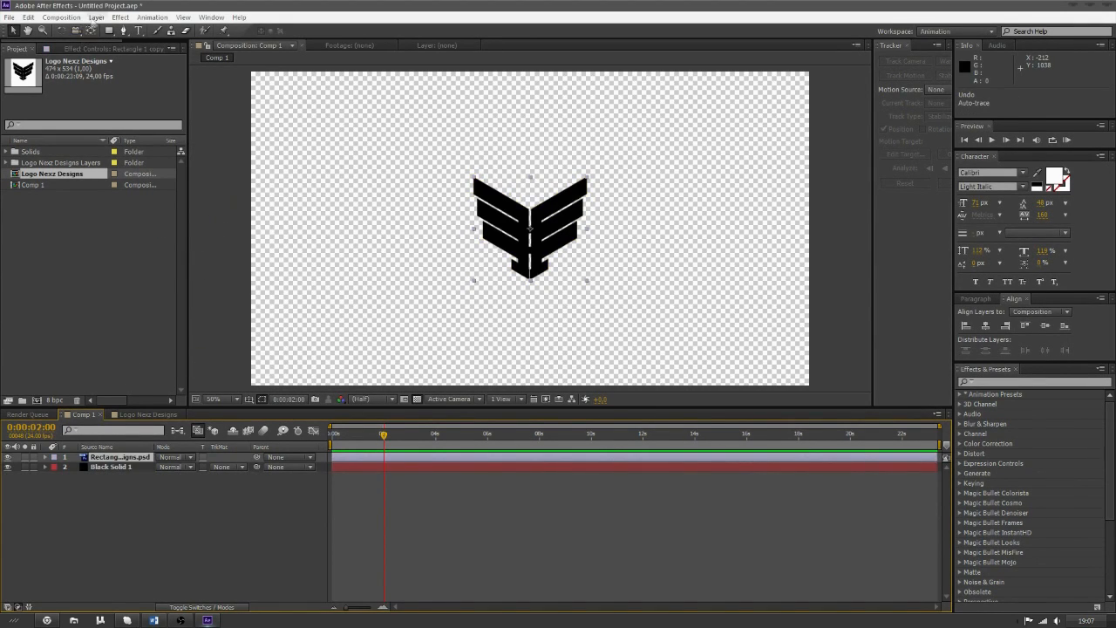
{"action": "left_click", "coordinate": [97, 16]}
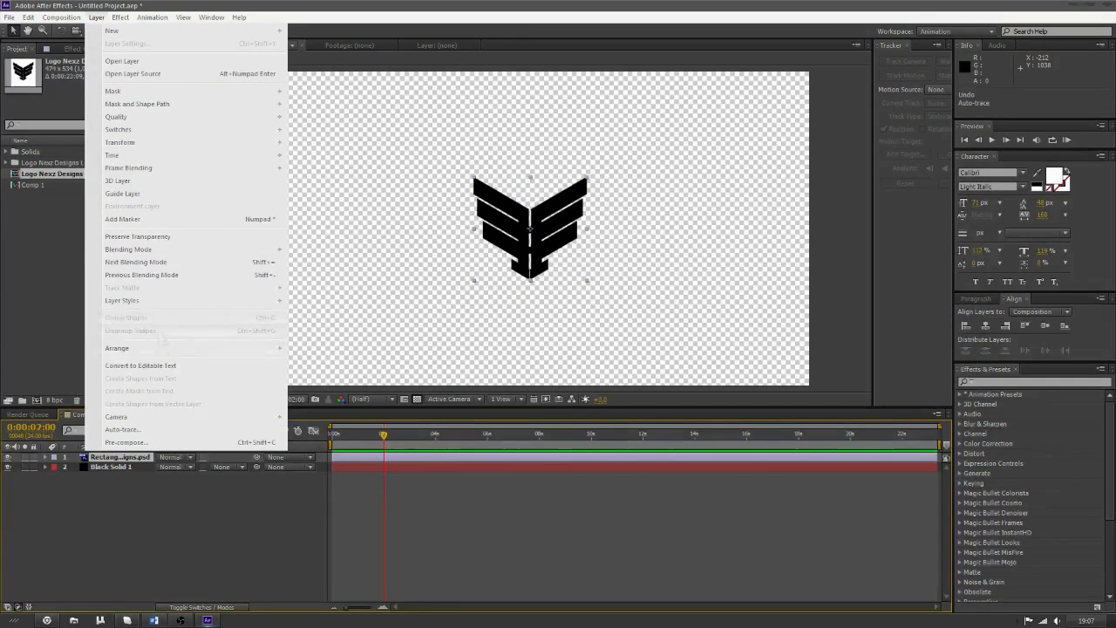
{"action": "left_click", "coordinate": [123, 429]}
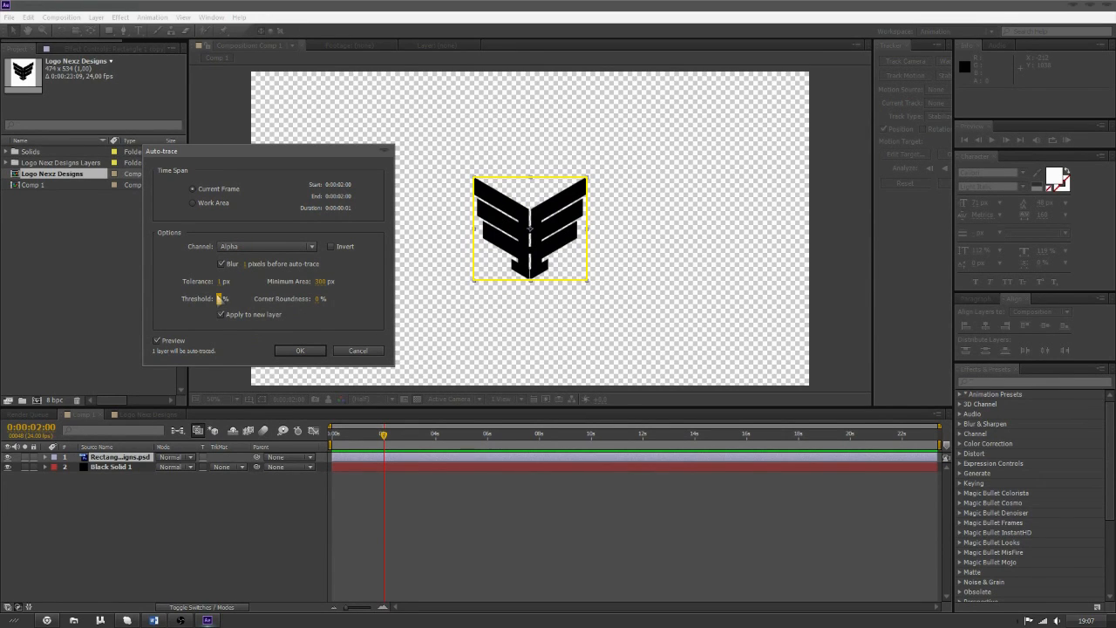
{"action": "left_click", "coordinate": [299, 351]}
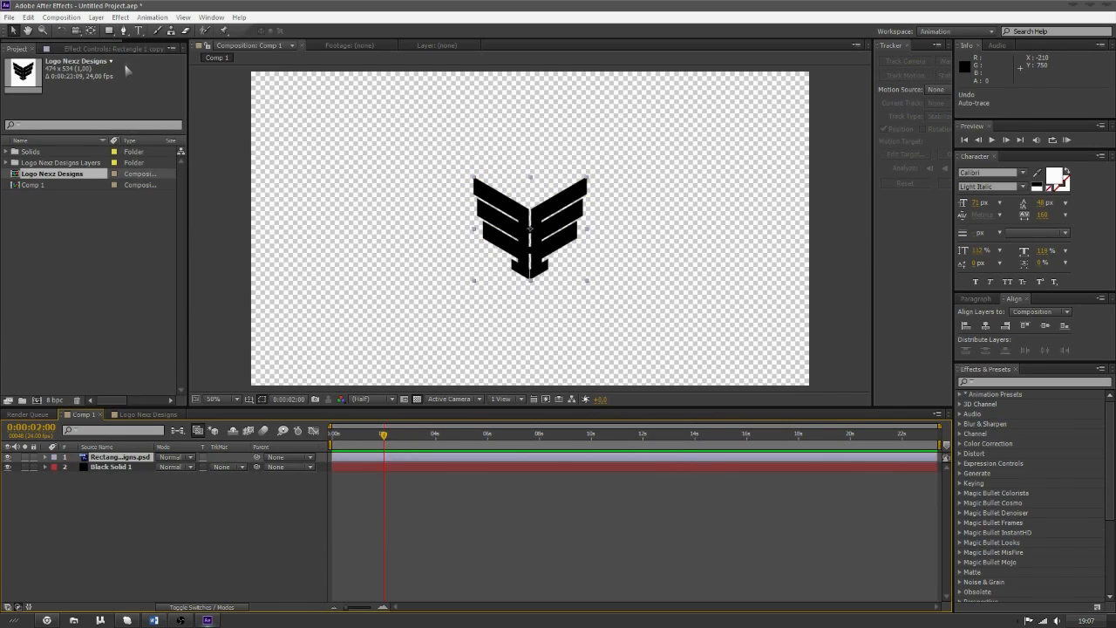
- Auto-trace the logo onto a new layer with an edited blur amount
{"action": "left_click", "coordinate": [97, 17]}
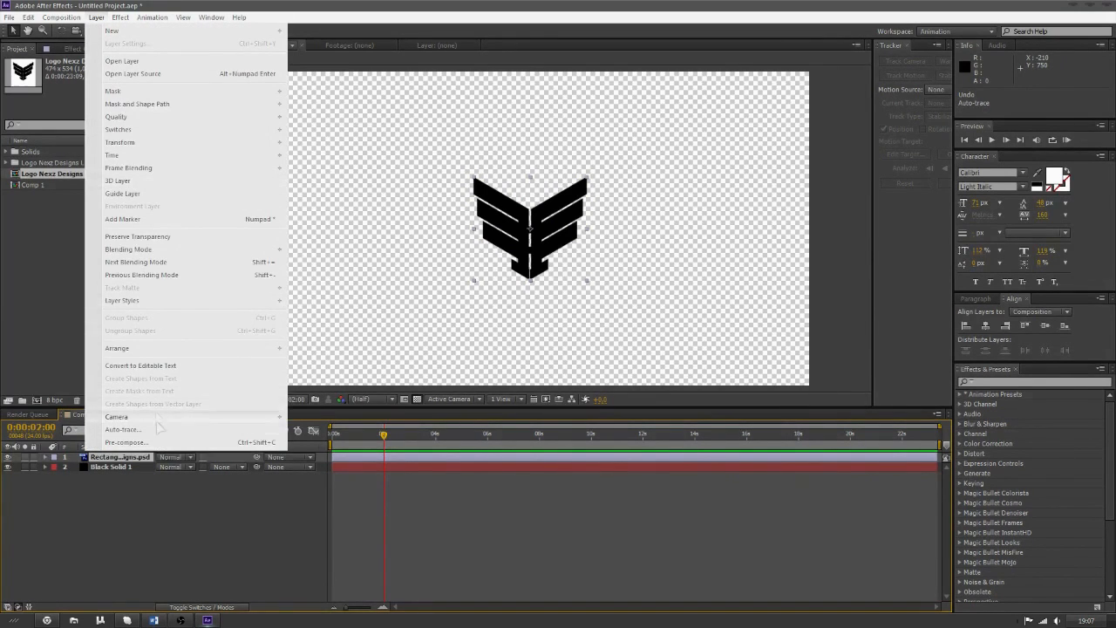
{"action": "left_click", "coordinate": [123, 429]}
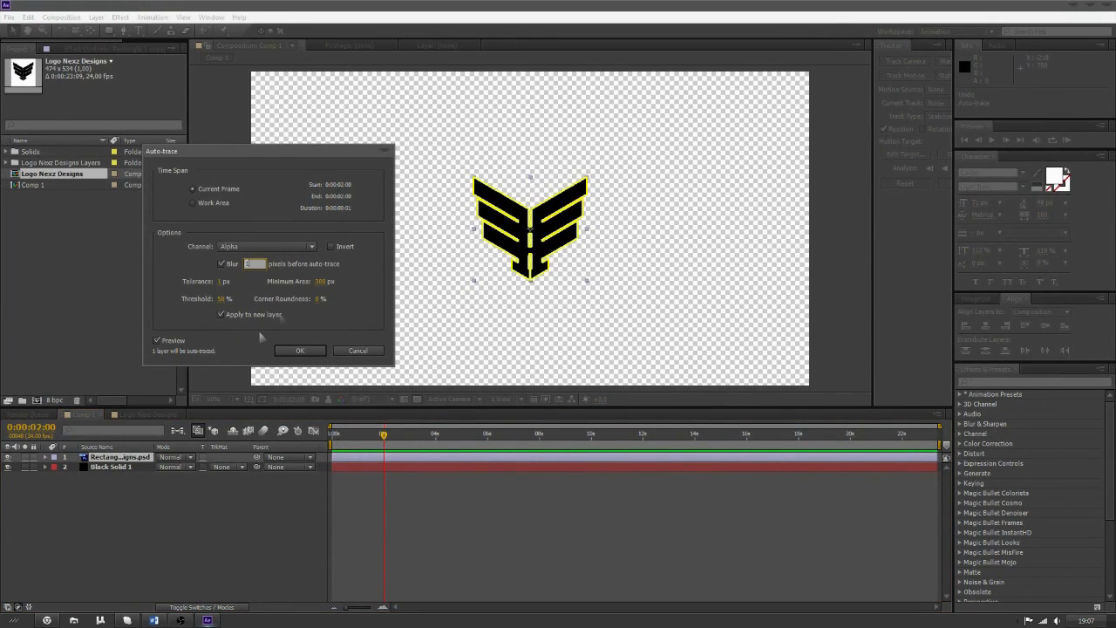
{"action": "left_click", "coordinate": [221, 263]}
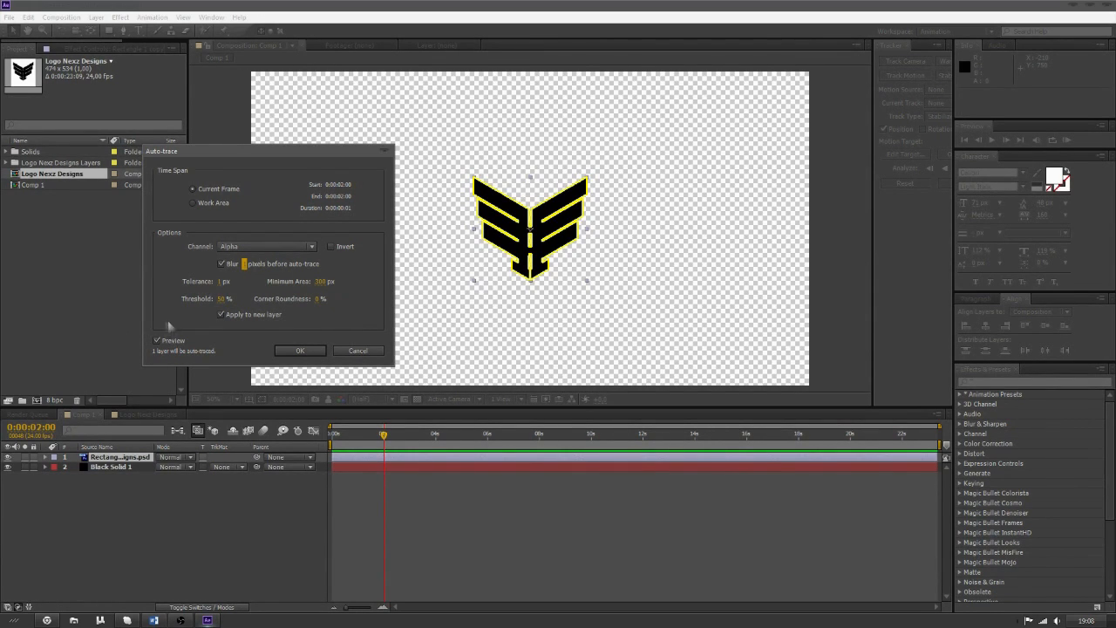
{"action": "left_click", "coordinate": [300, 350]}
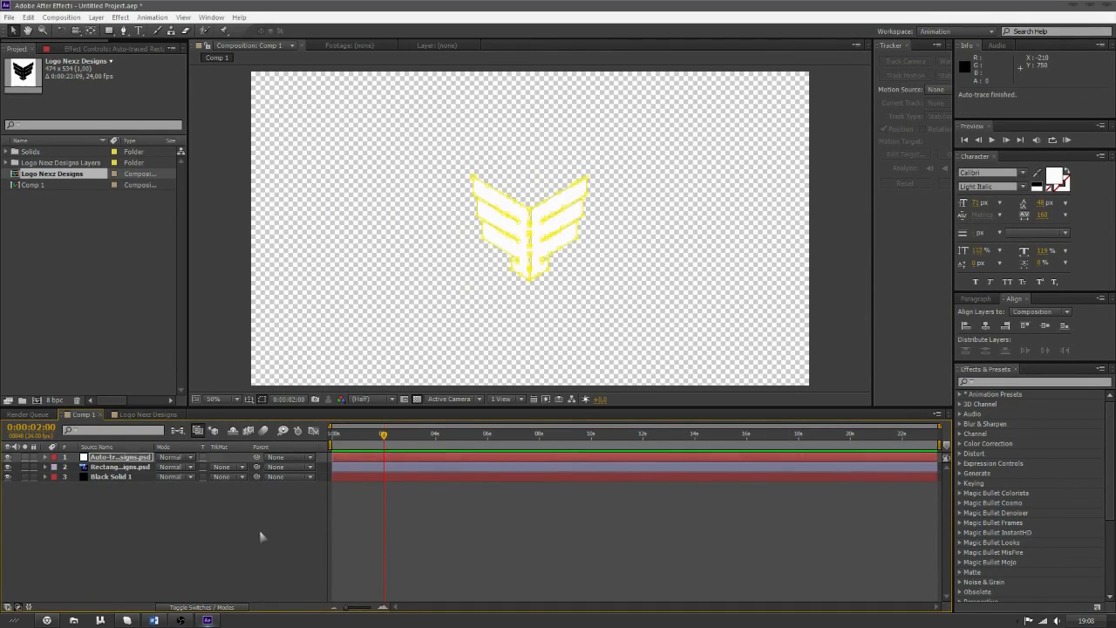
- Delete the original logo layer and make the traced white logo shape visible
{"action": "left_click", "coordinate": [120, 466]}
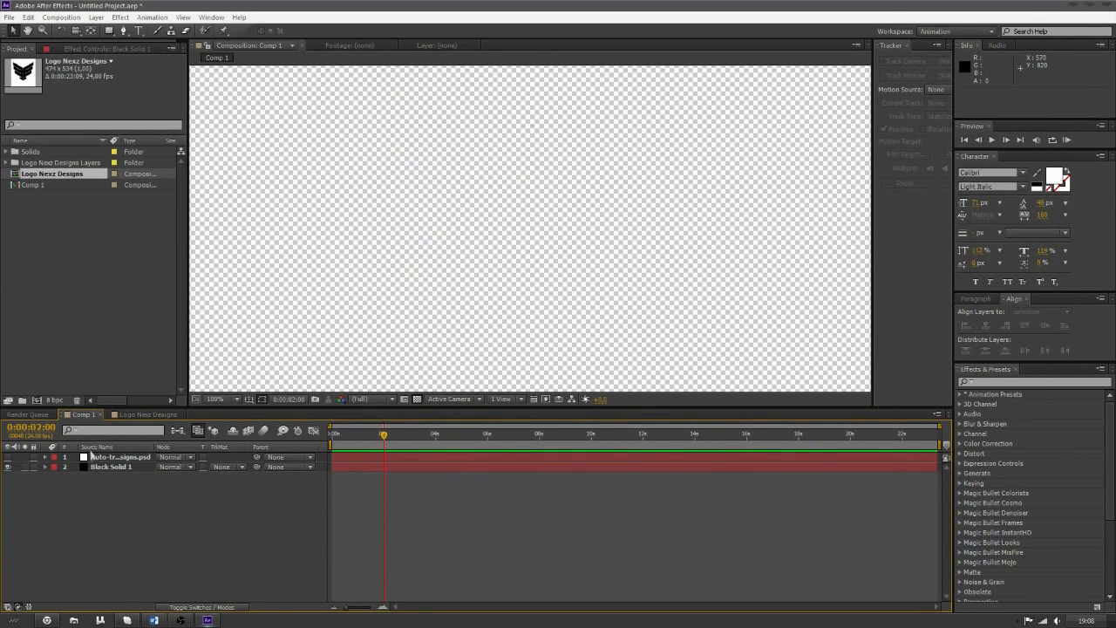
{"action": "left_click", "coordinate": [8, 456]}
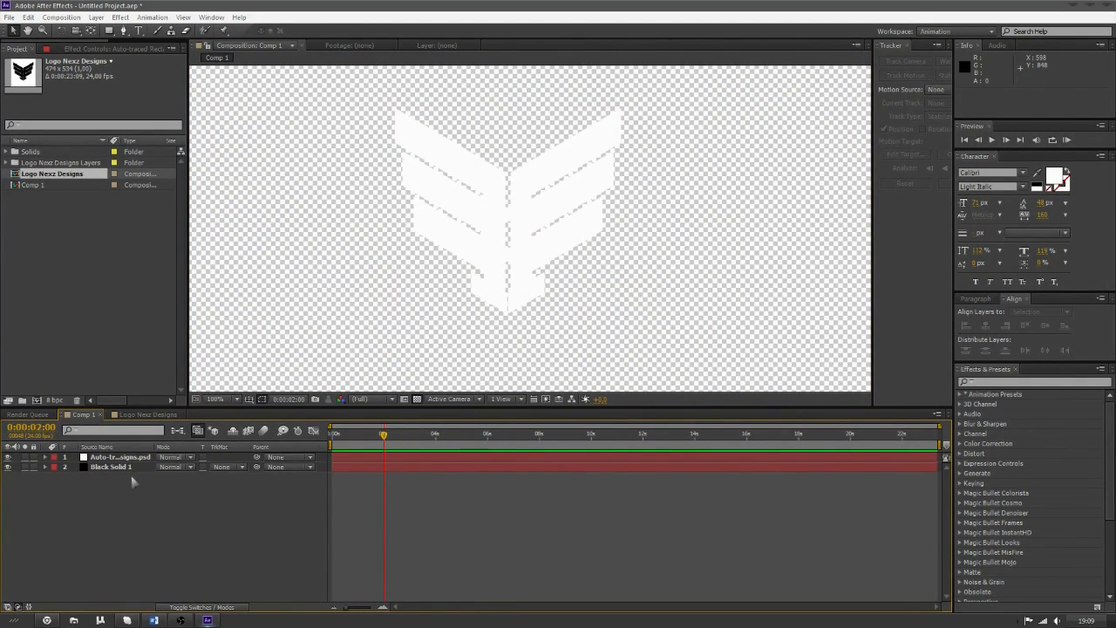
- Select Black Solid 1, open Element 3D Scene Setup, and extrude the traced logo
{"action": "left_click", "coordinate": [110, 466]}
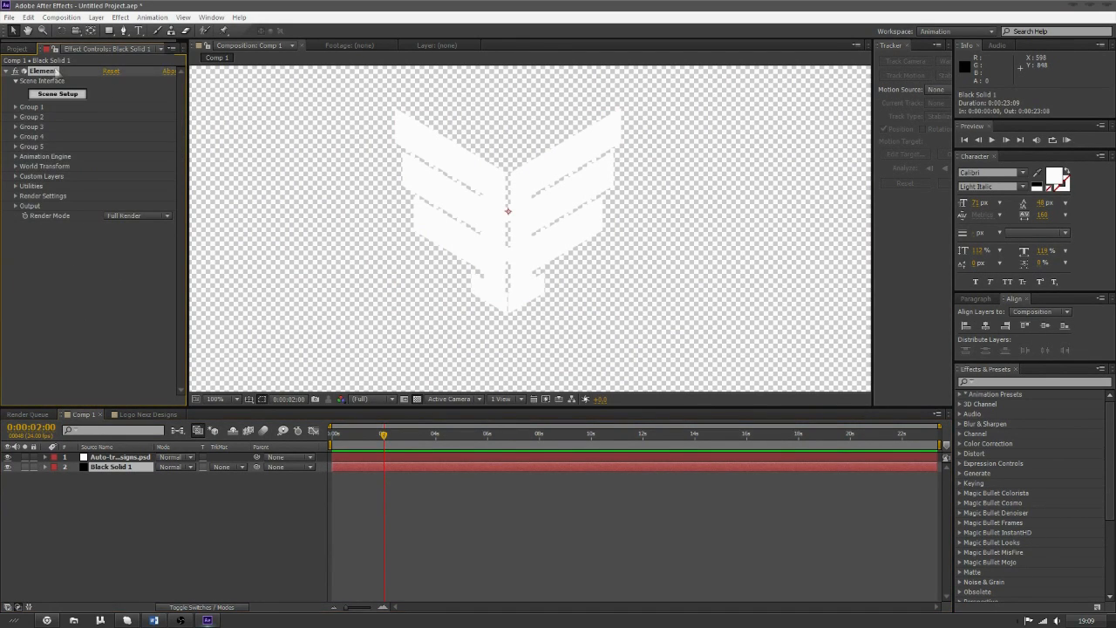
{"action": "left_click", "coordinate": [57, 93]}
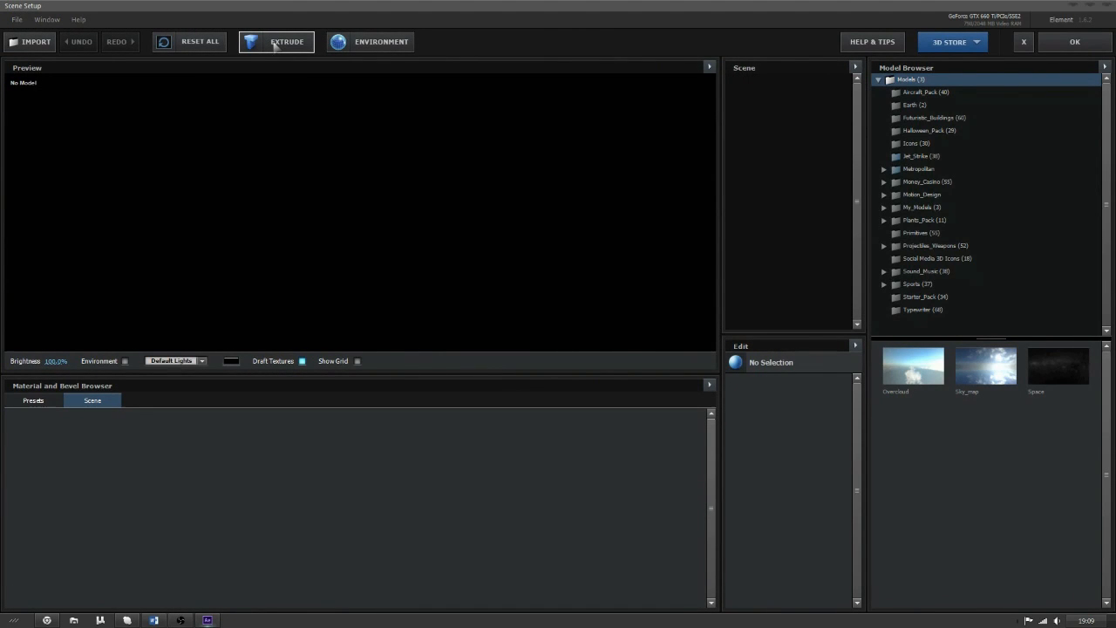
{"action": "left_click", "coordinate": [287, 41]}
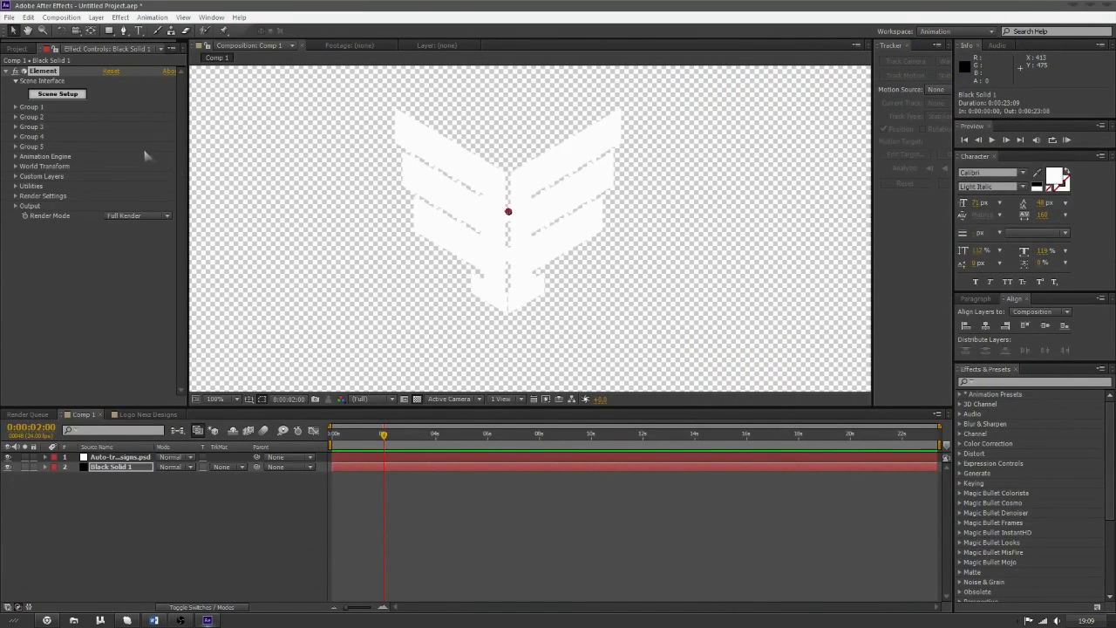
{"action": "mouse_move", "coordinate": [17, 179]}
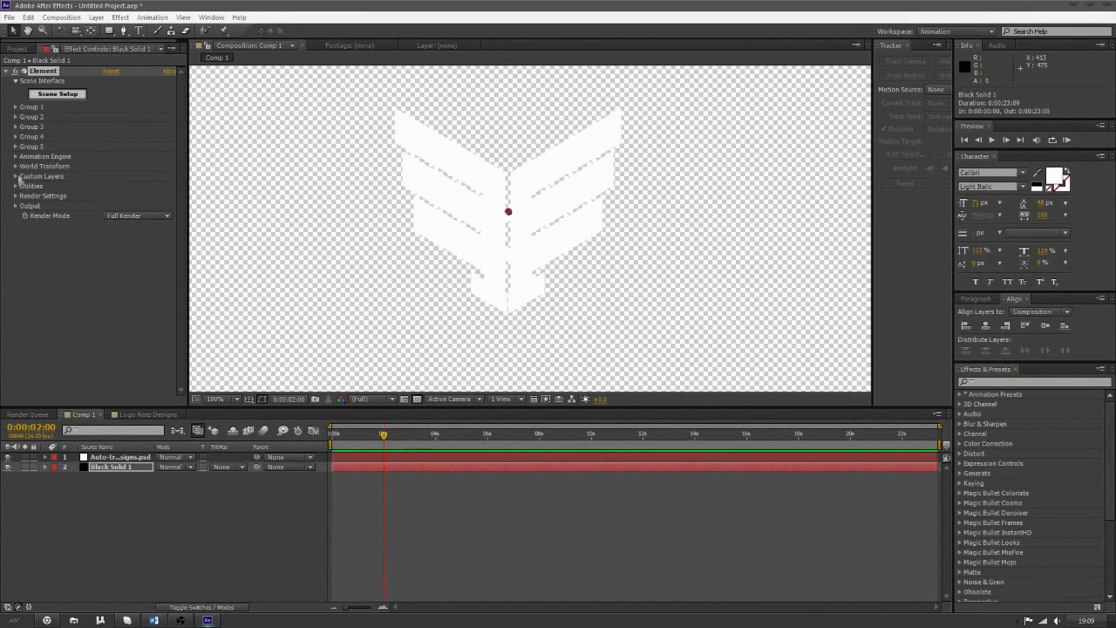
- Set Element's Custom Text and Masks Path Layer 1 to the auto-traced logo and view its extrusion in Scene Setup
{"action": "left_click", "coordinate": [15, 176]}
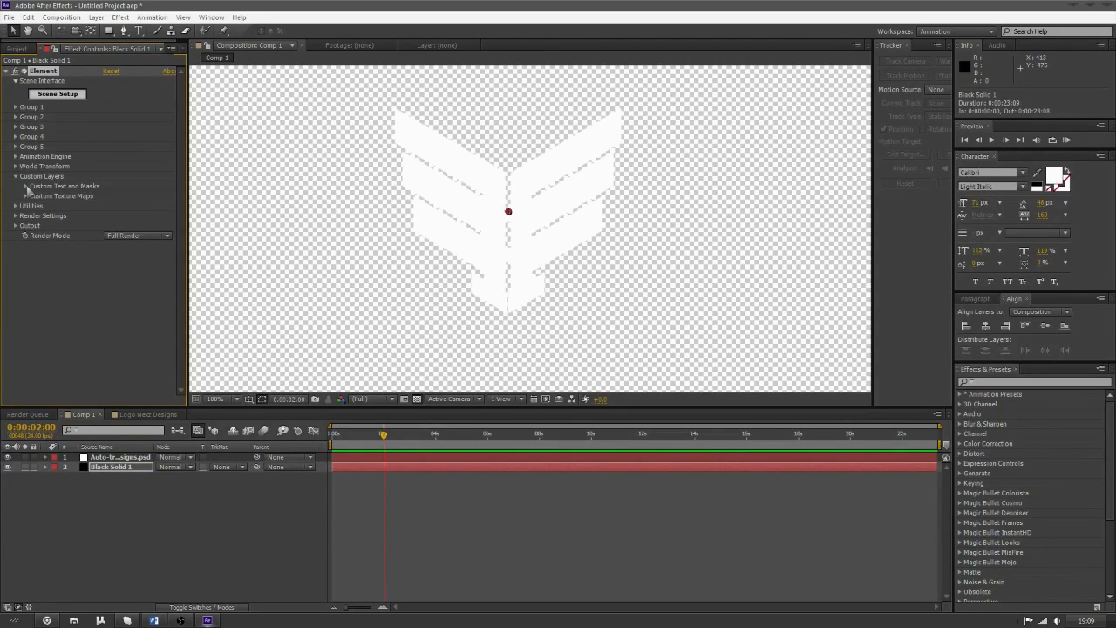
{"action": "left_click", "coordinate": [16, 186]}
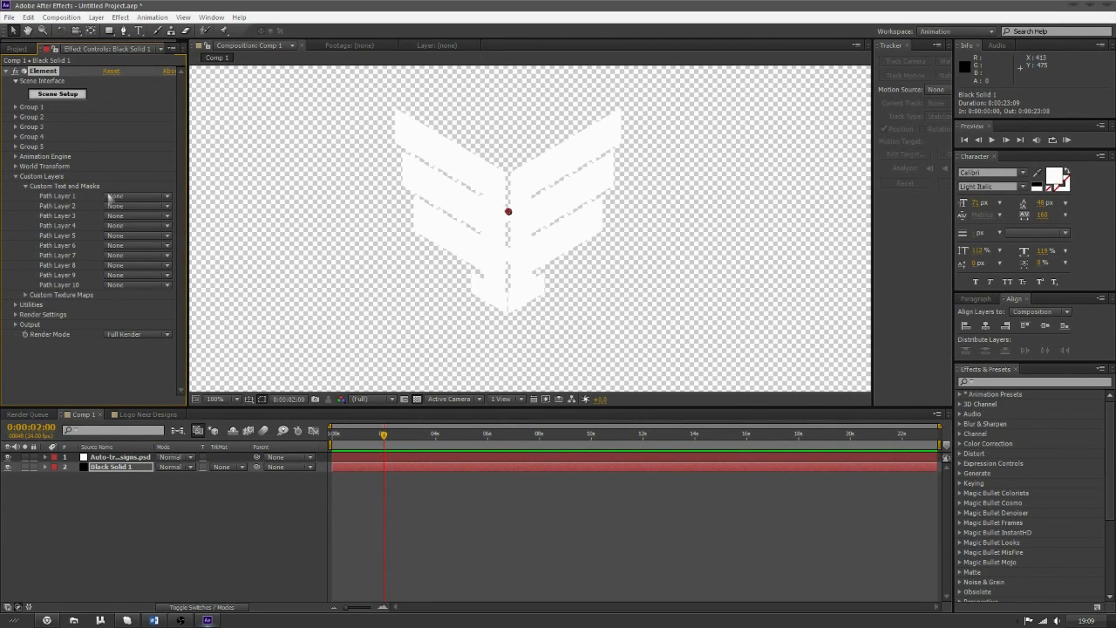
{"action": "left_click", "coordinate": [137, 195]}
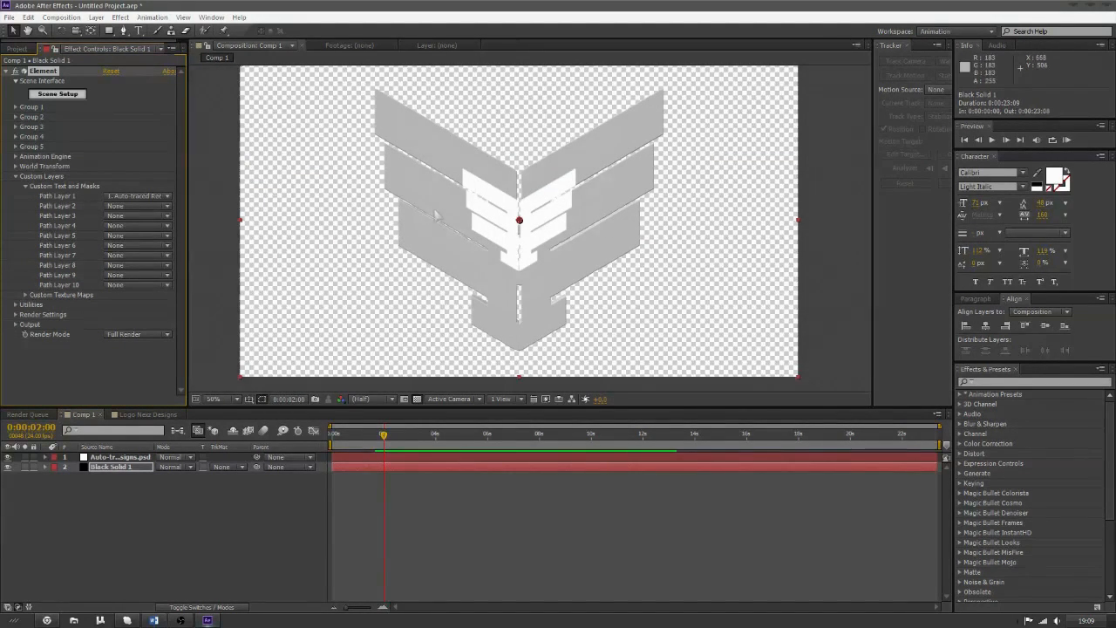
{"action": "left_click", "coordinate": [215, 398]}
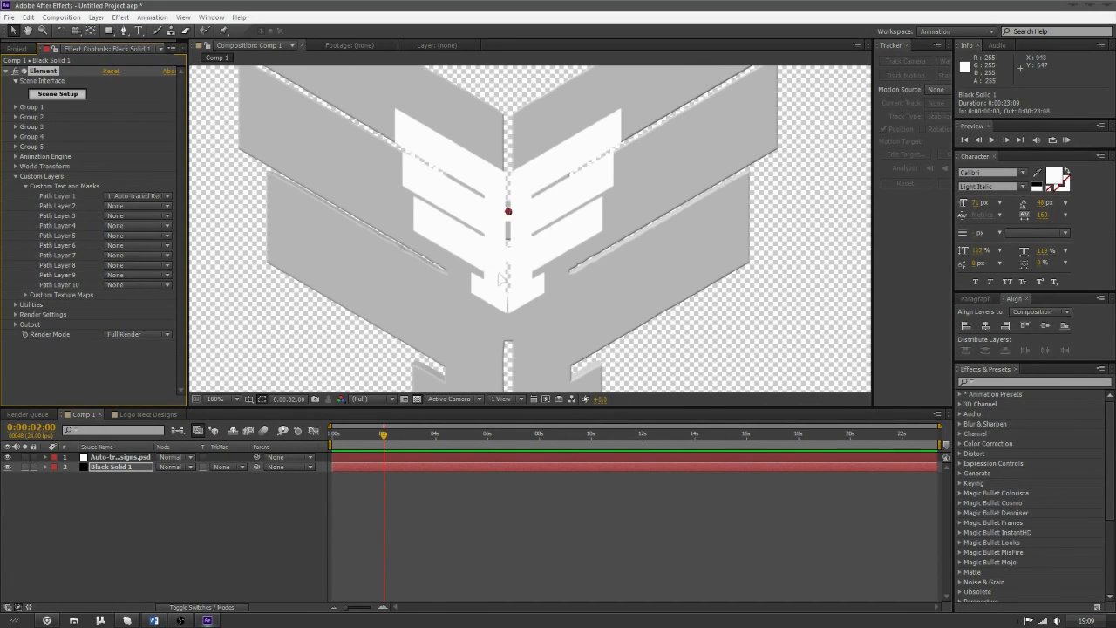
{"action": "left_click", "coordinate": [57, 94]}
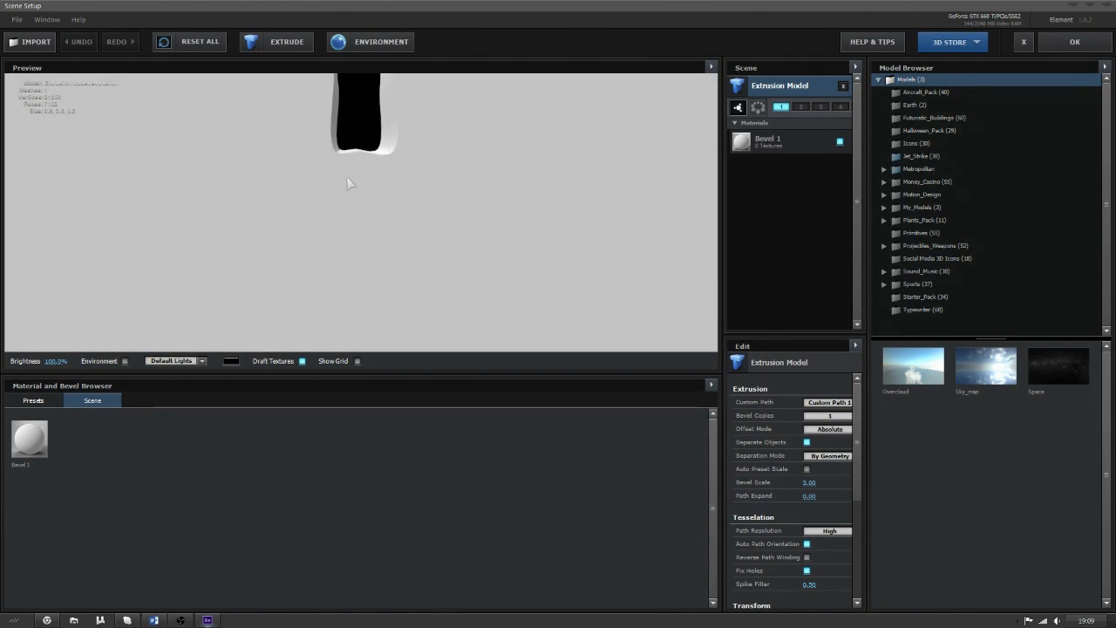
- Close Element's Scene Setup window with OK to return to Comp 1
{"action": "left_click", "coordinate": [287, 41]}
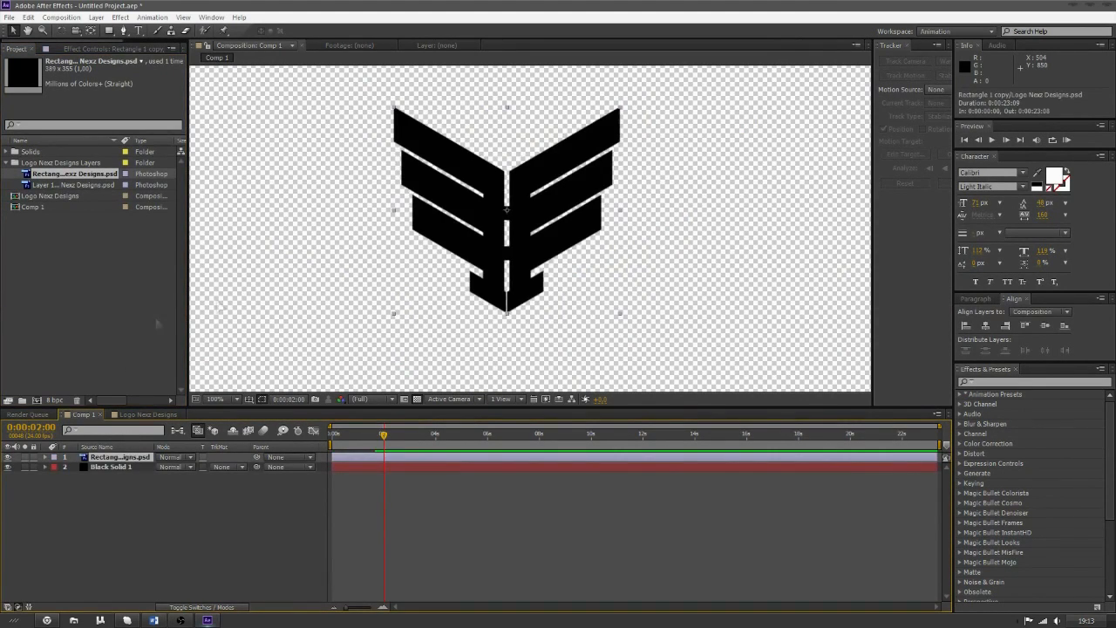
- Auto-trace the black logo with Alpha channel, 2 px tolerance, 100% threshold, onto a new layer
{"action": "left_click", "coordinate": [96, 17]}
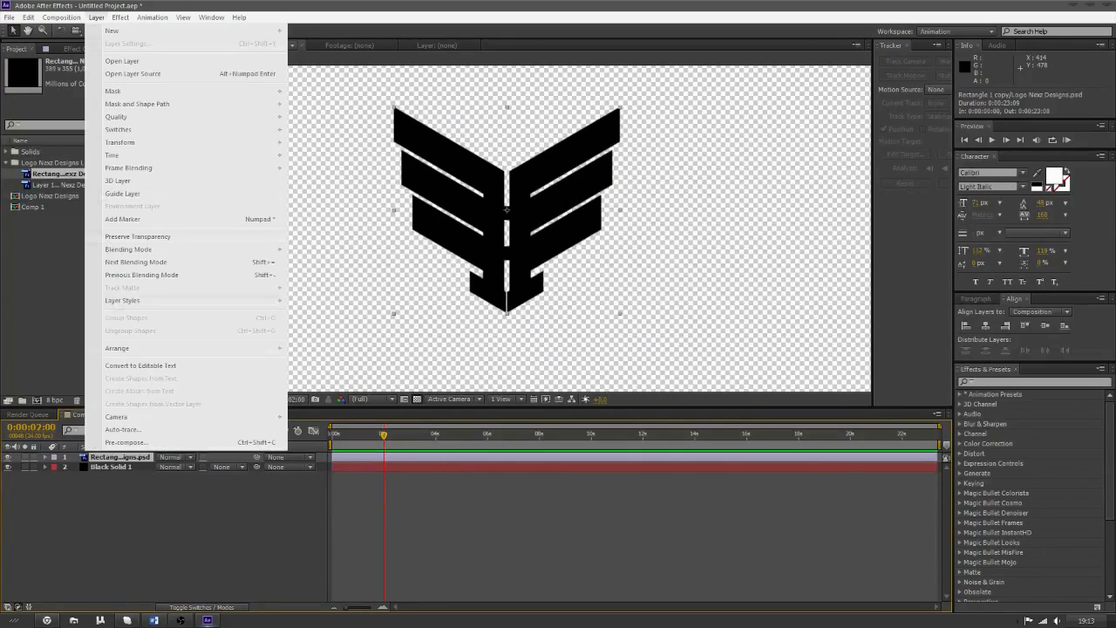
{"action": "left_click", "coordinate": [123, 429]}
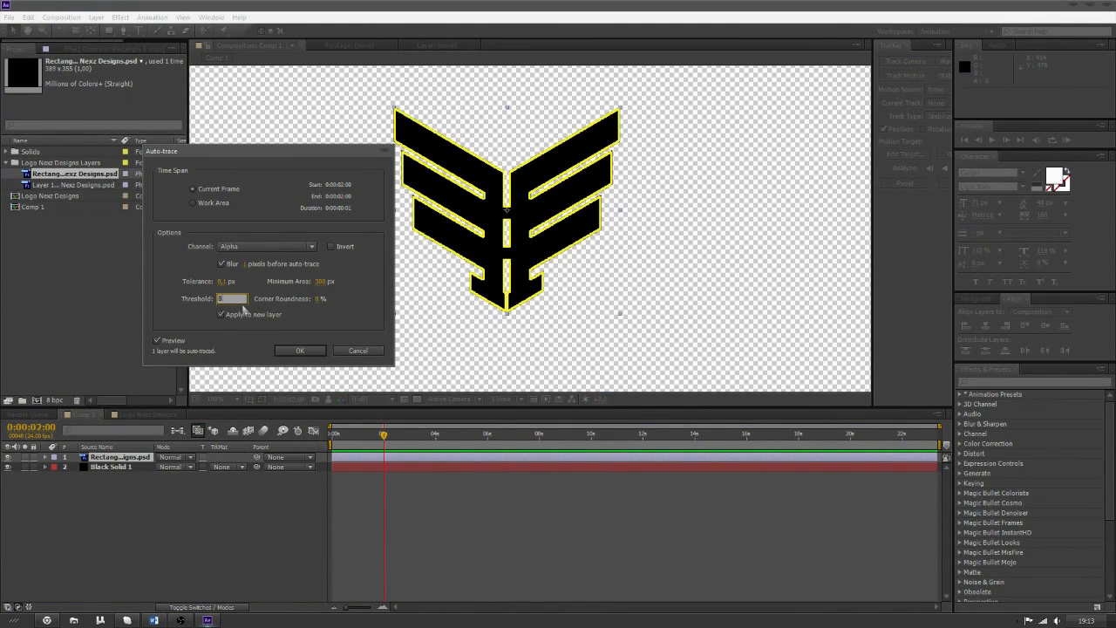
{"action": "left_click", "coordinate": [300, 349]}
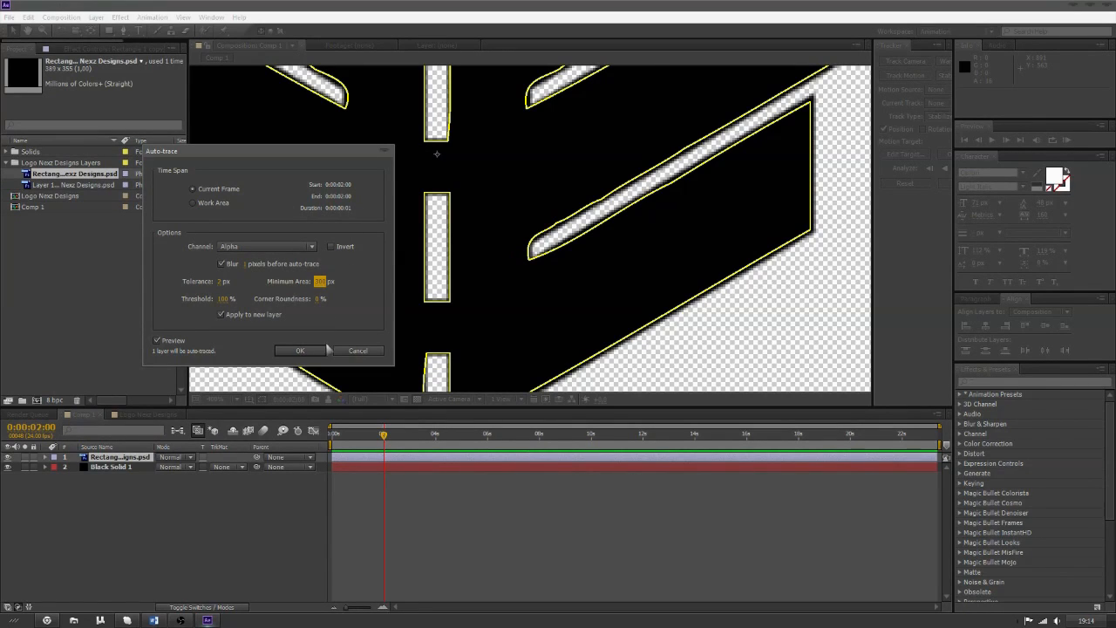
{"action": "left_click", "coordinate": [300, 350]}
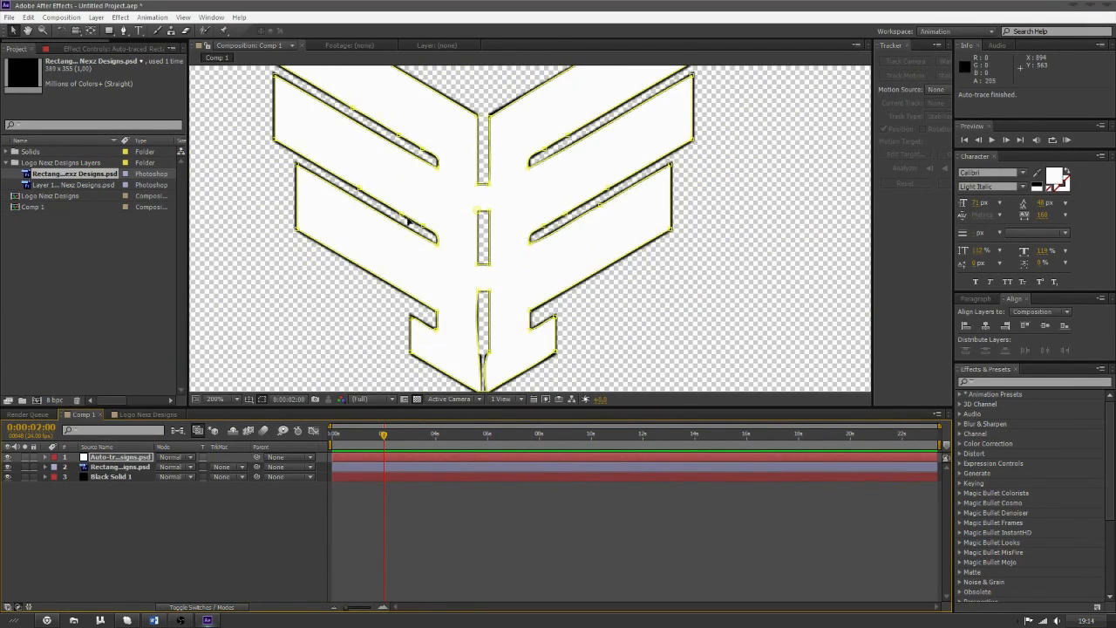
{"action": "mouse_move", "coordinate": [440, 260]}
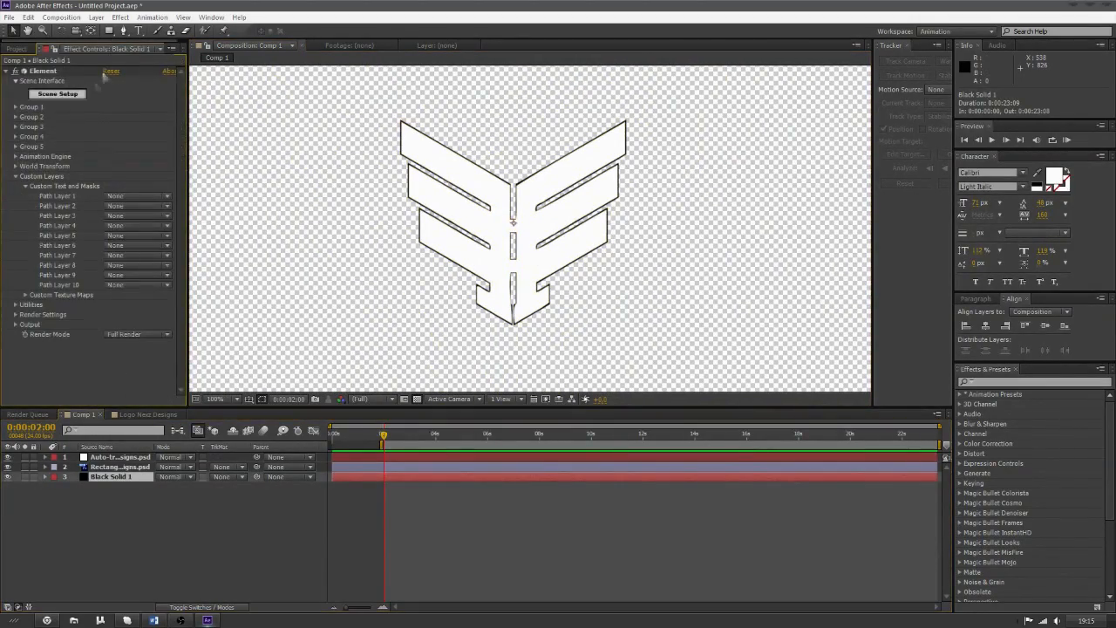
- Use the Auto-traced layer as Element's Path Layer 1, leaving the silver bevelled logo rendering
{"action": "left_click", "coordinate": [57, 93]}
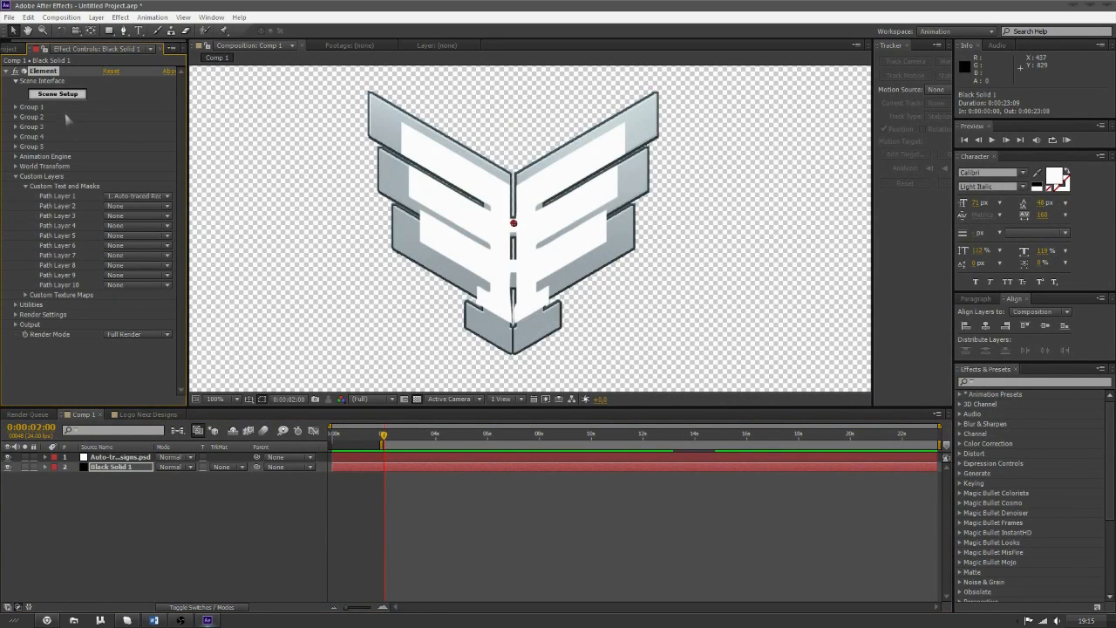
{"action": "left_click", "coordinate": [58, 94]}
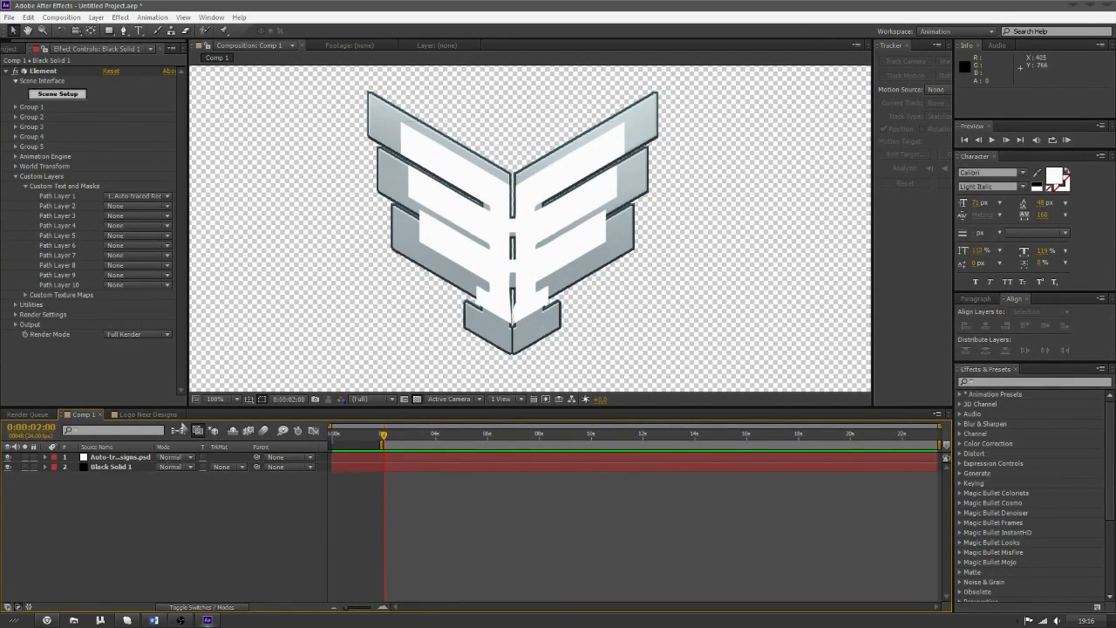
- Expand Group 1's Particle Replicator settings in Element
{"action": "left_click", "coordinate": [111, 466]}
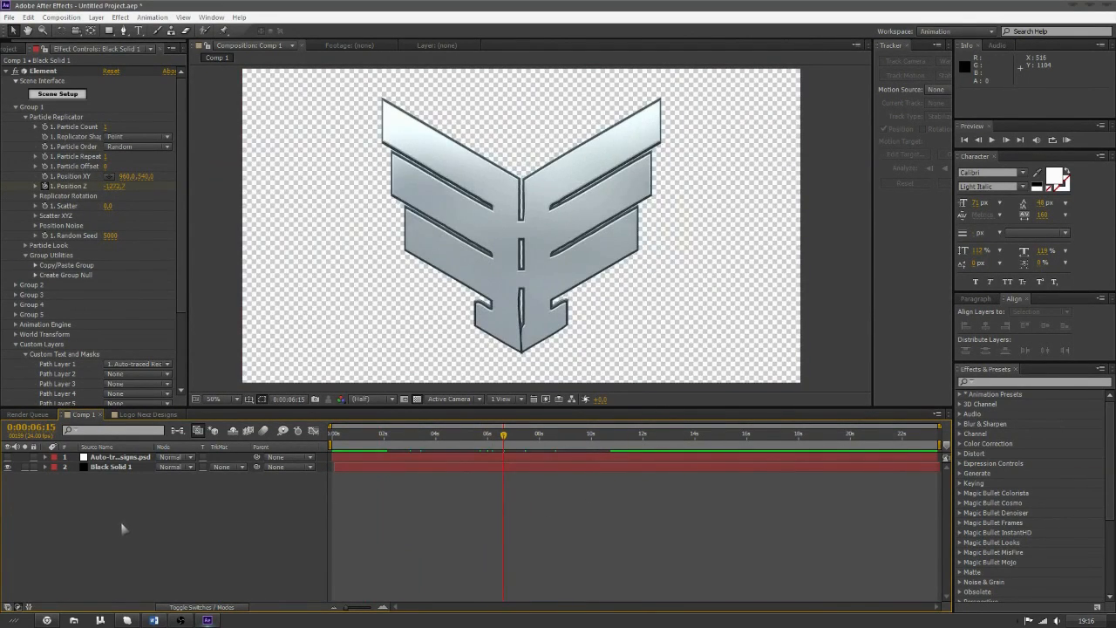
- Select the Auto-traced logo layer to review its keyframes at 0:00:02:11
{"action": "left_click", "coordinate": [120, 457]}
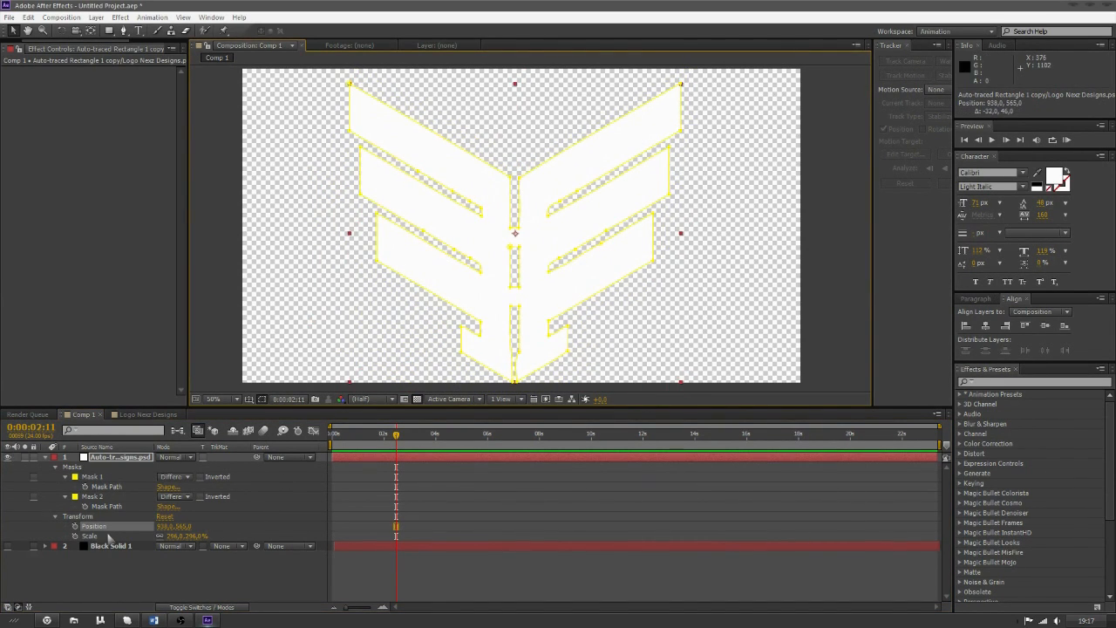
{"action": "mouse_move", "coordinate": [218, 529]}
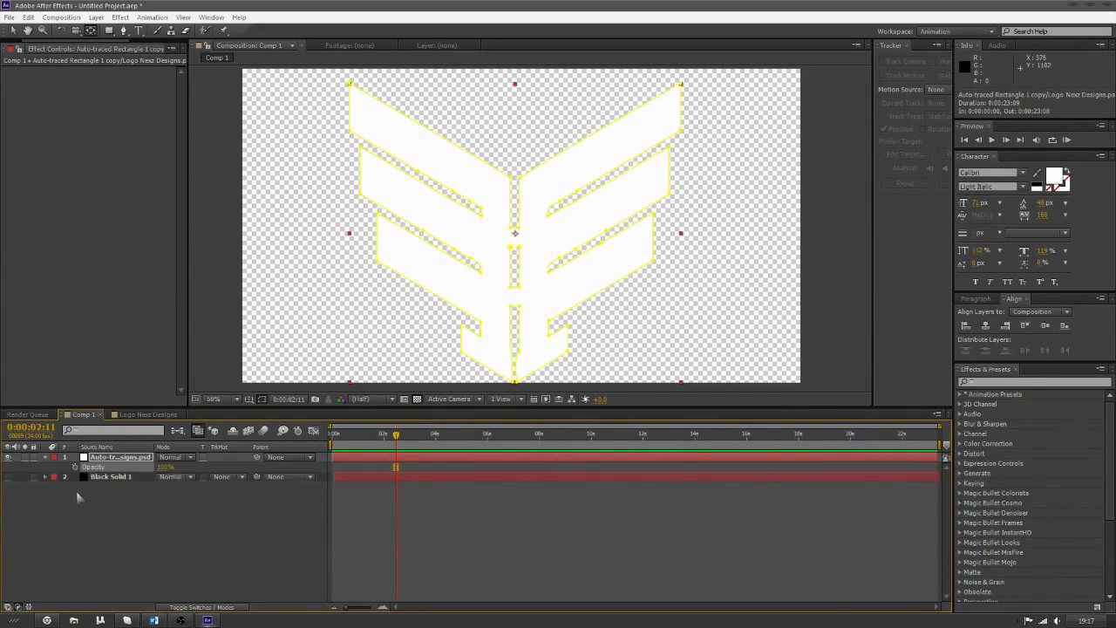
{"action": "left_click", "coordinate": [64, 457]}
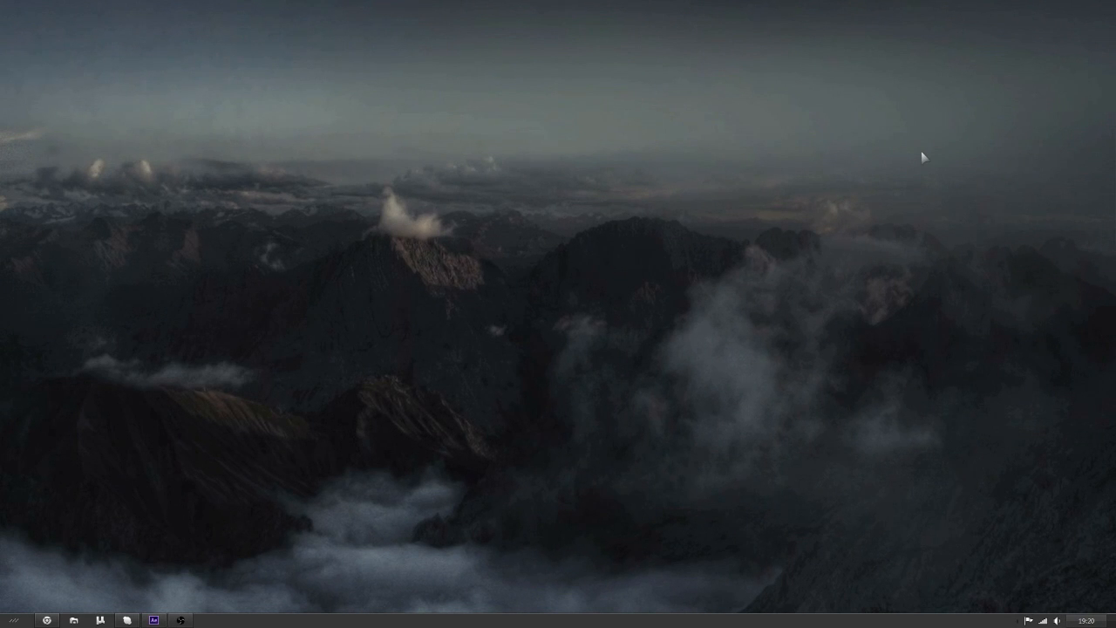
{"action": "mouse_move", "coordinate": [789, 205]}
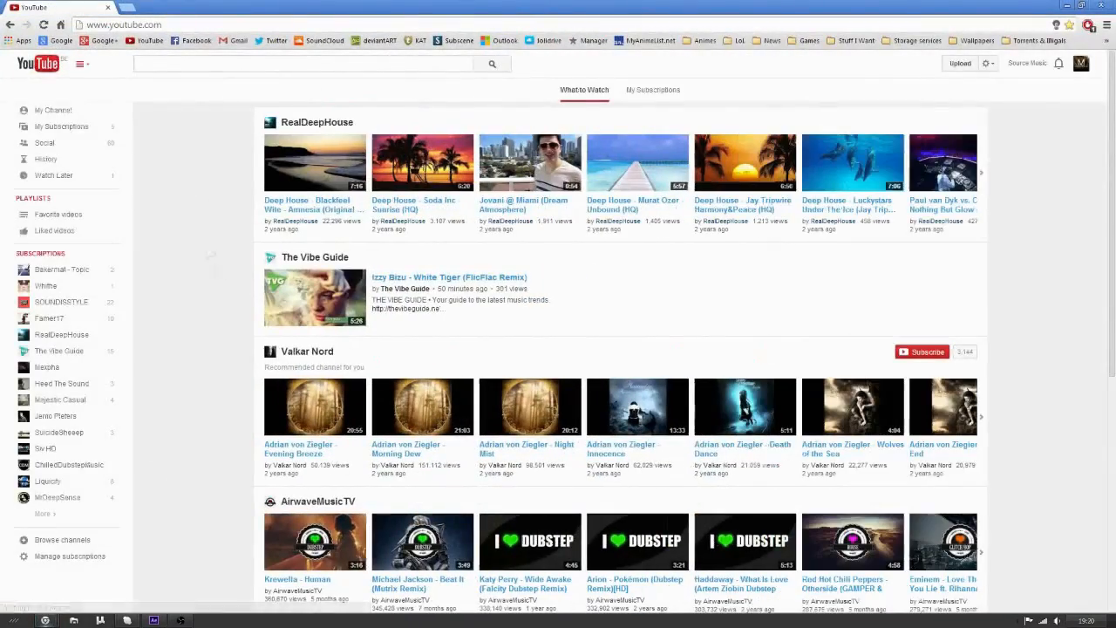
- Go to the Source Music channel page via My Channel in the sidebar
{"action": "left_click", "coordinate": [53, 110]}
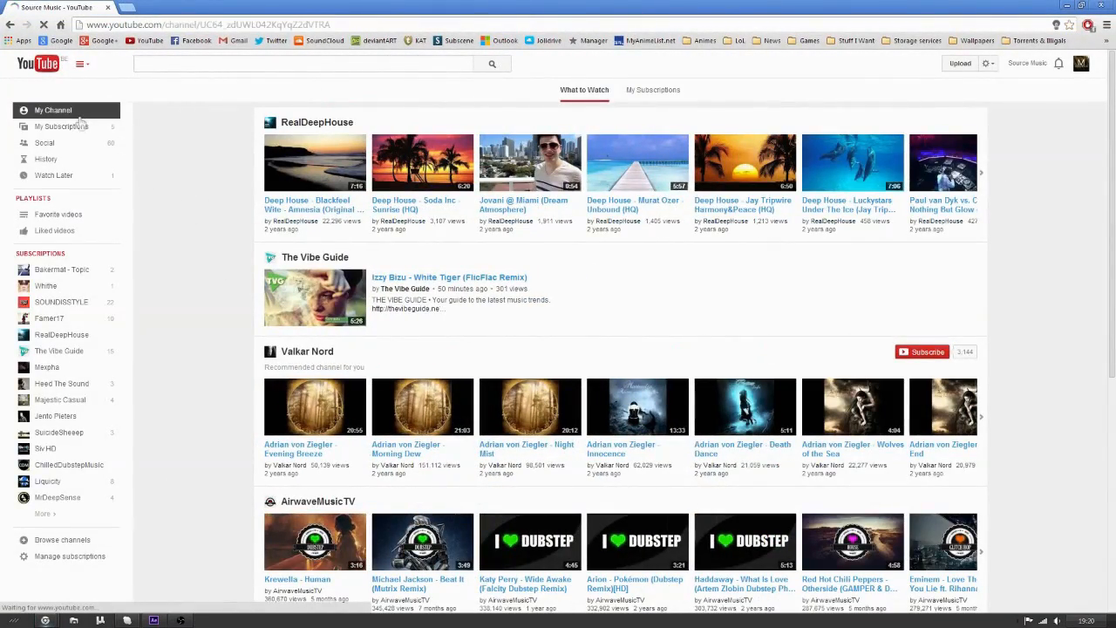
{"action": "left_click", "coordinate": [53, 110]}
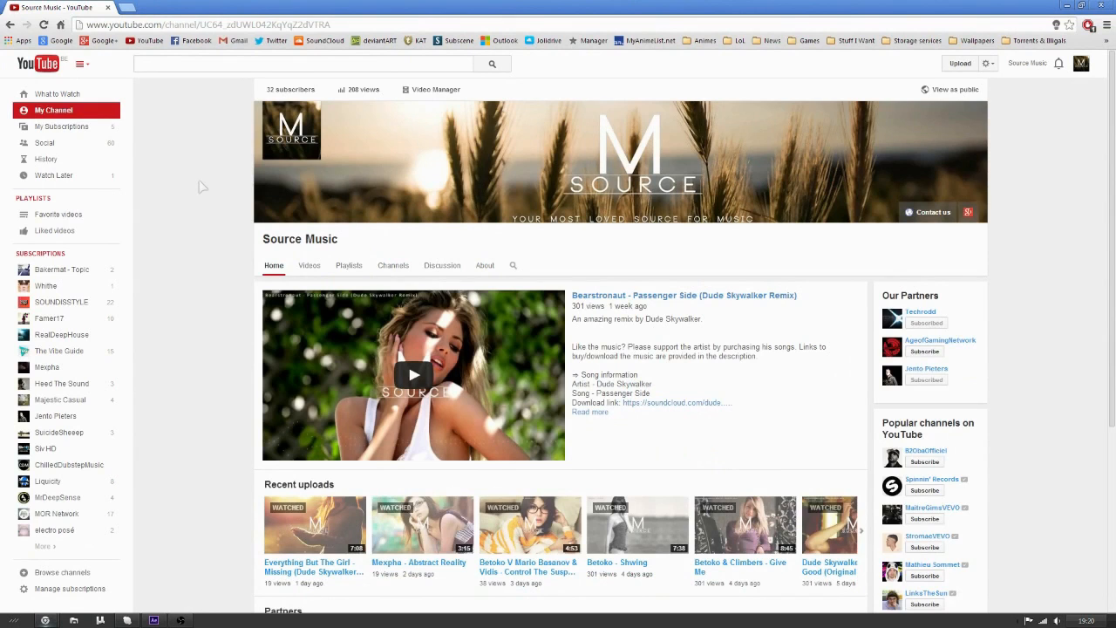